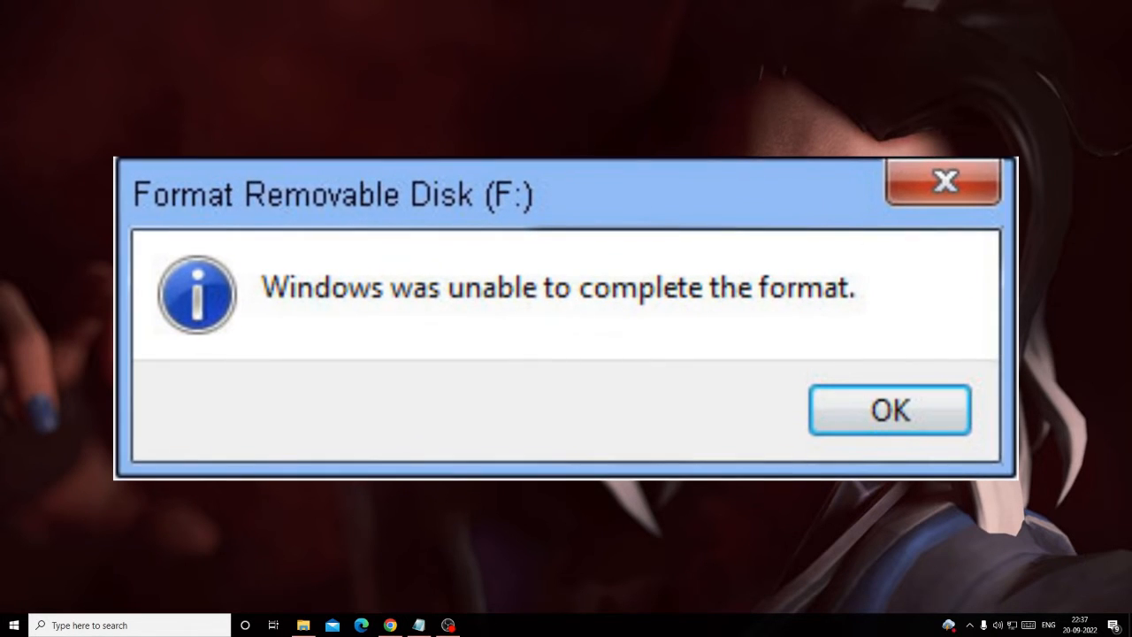
Dismiss the 'Windows was unable to complete the format' error for removable disk F:.
click(889, 409)
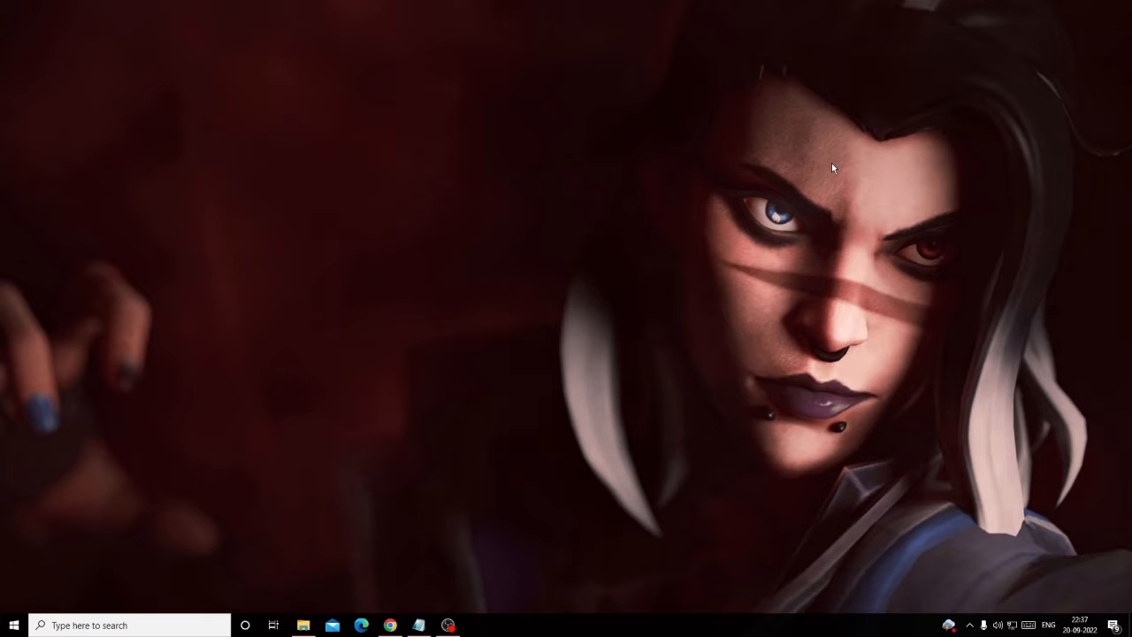
mouse_move(433, 127)
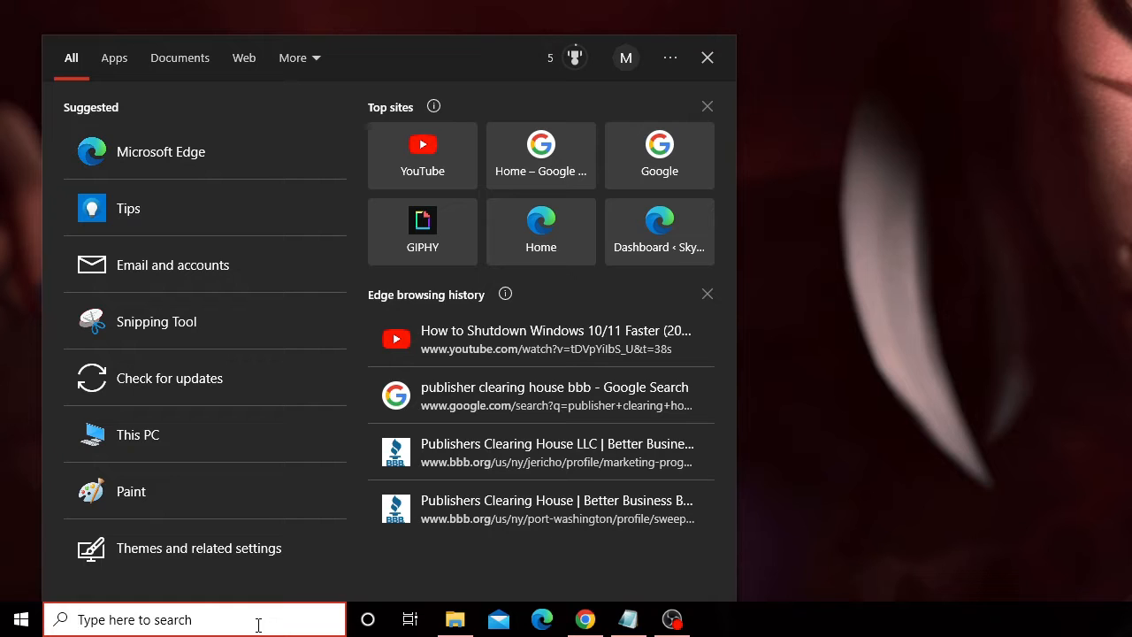
Open Windows Security via search and start a Quick scan under Virus & threat protection.
text(security)
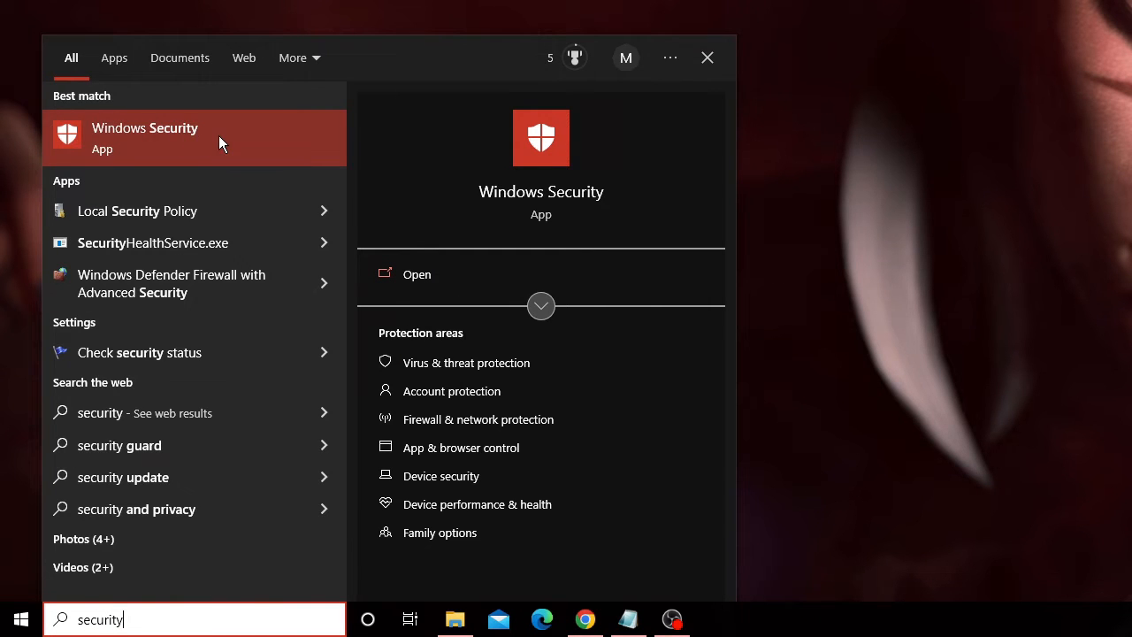
click(144, 138)
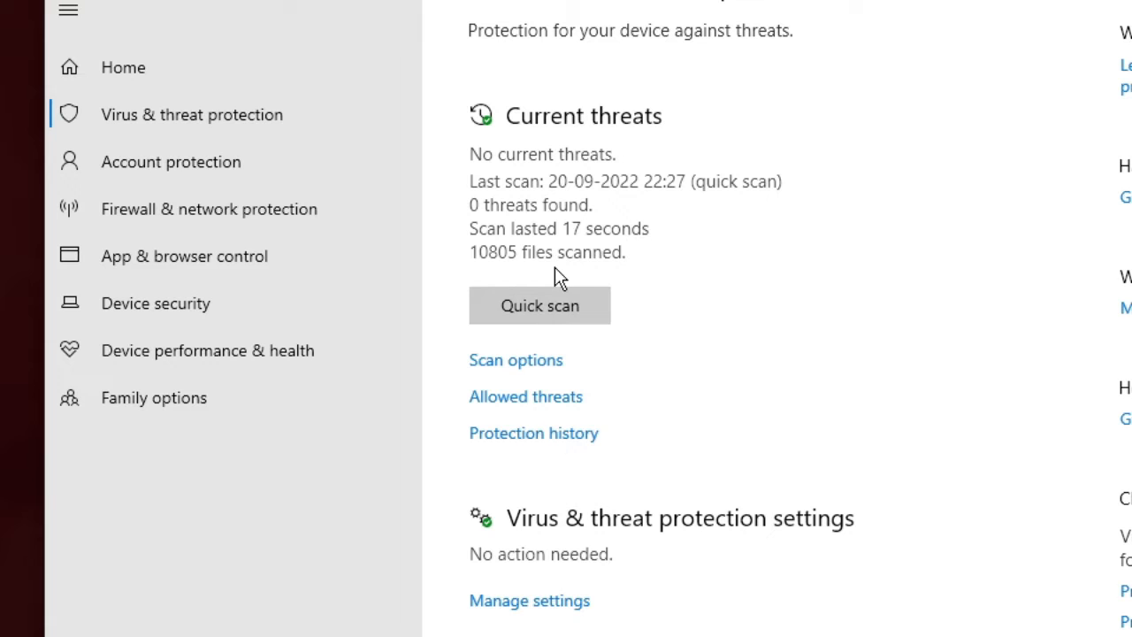
click(540, 305)
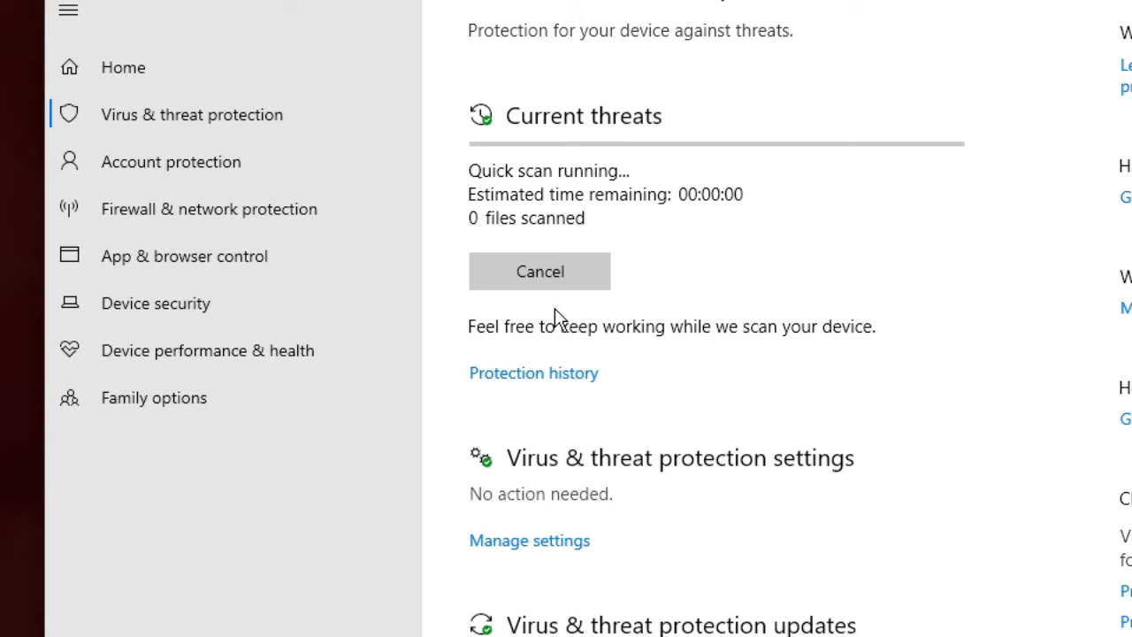
mouse_move(873, 215)
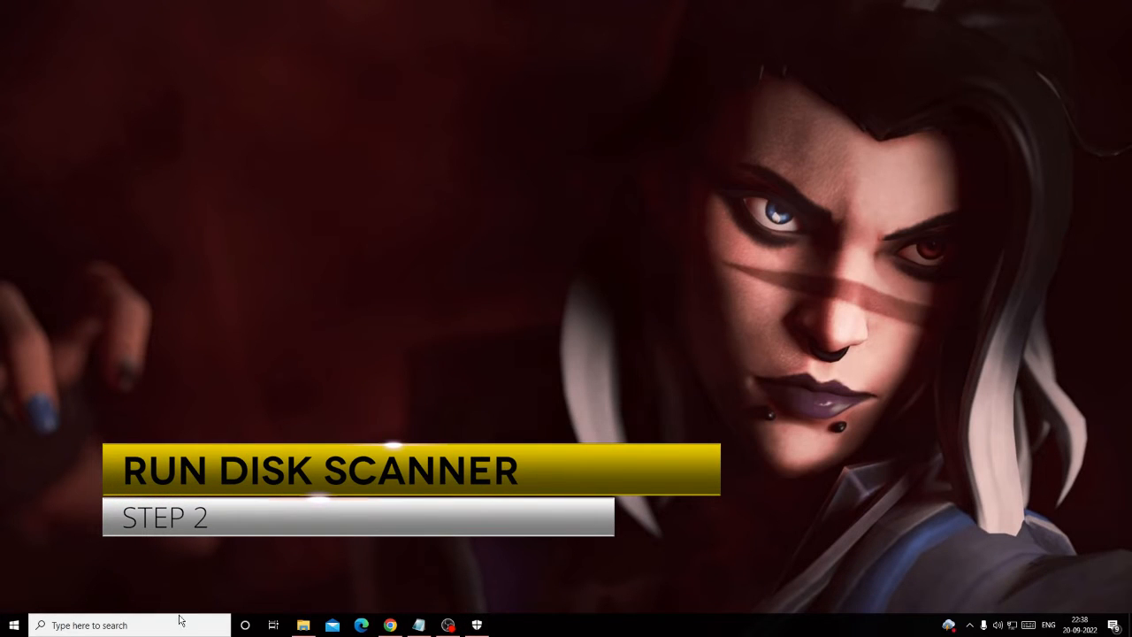
Open File Explorer's This PC view and select the New Volume (D:) drive.
click(304, 626)
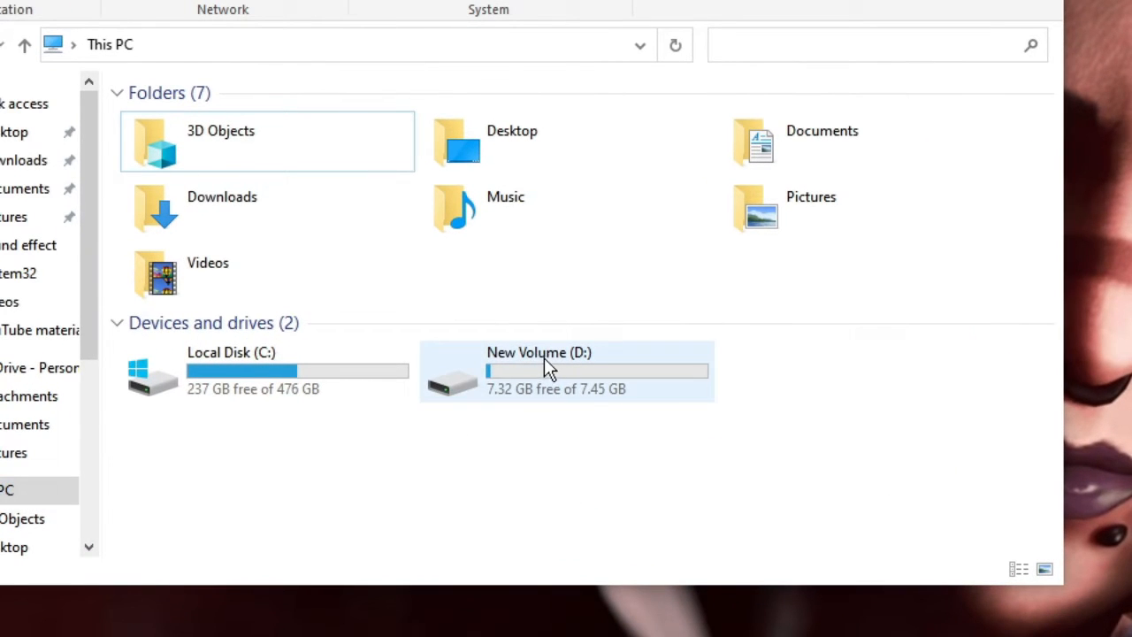
mouse_move(550, 380)
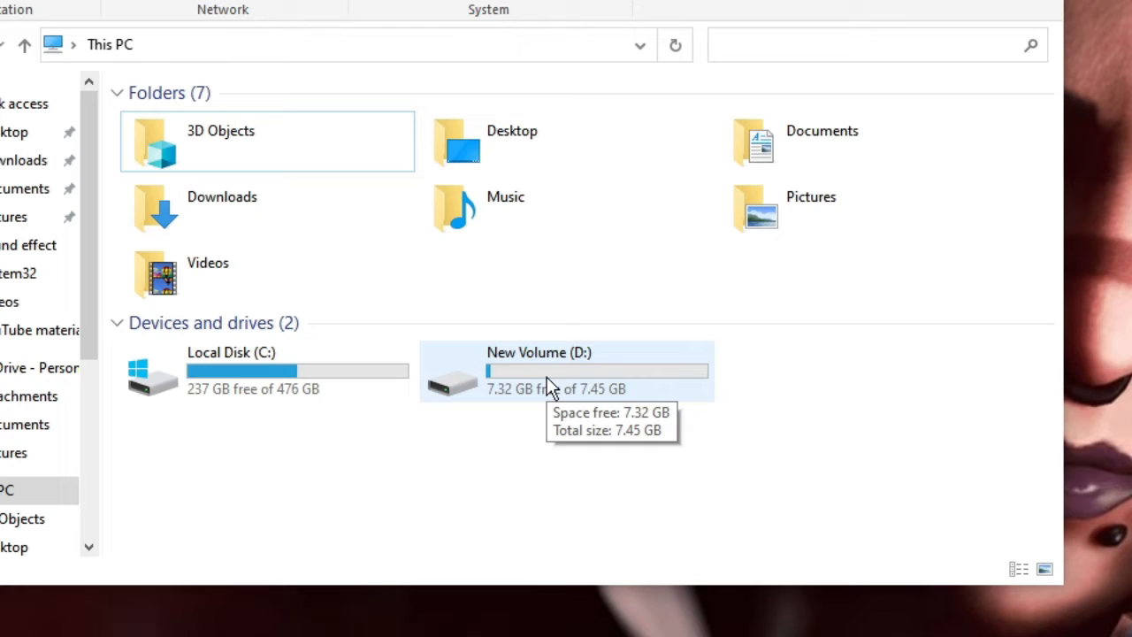
click(566, 370)
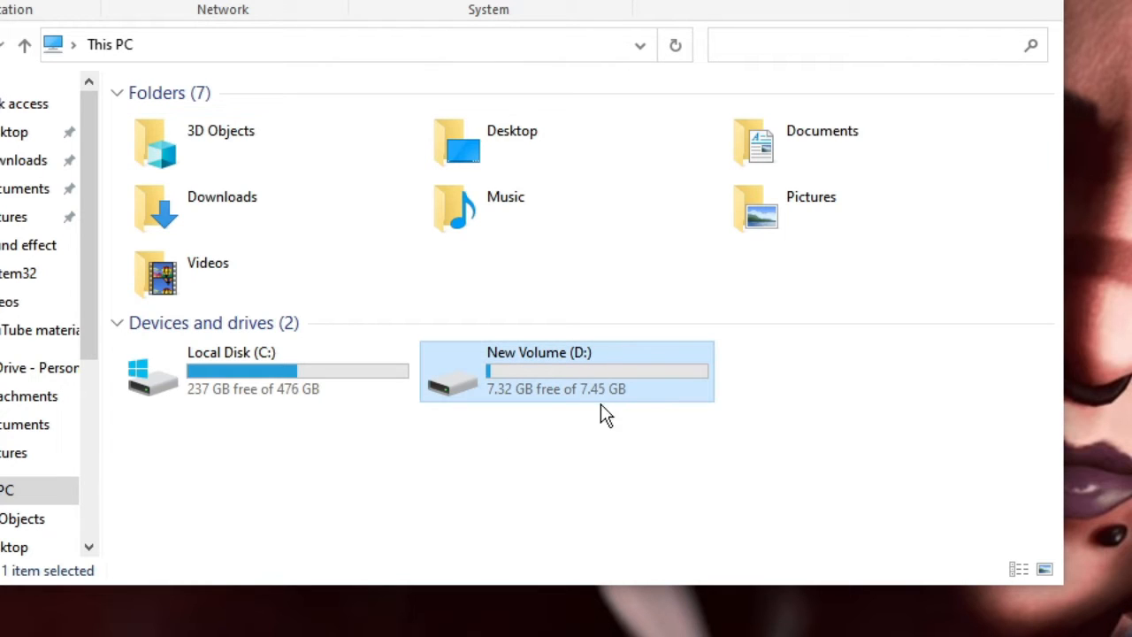
mouse_move(580, 376)
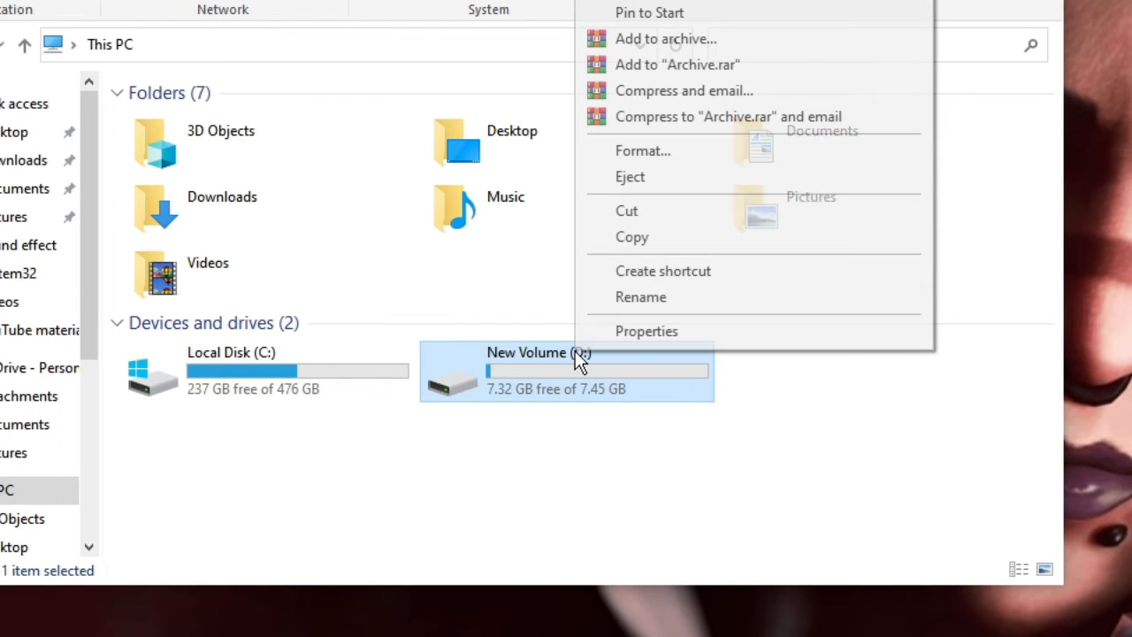
Run Error checking from the Tools tab of New Volume (D:) Properties.
click(646, 331)
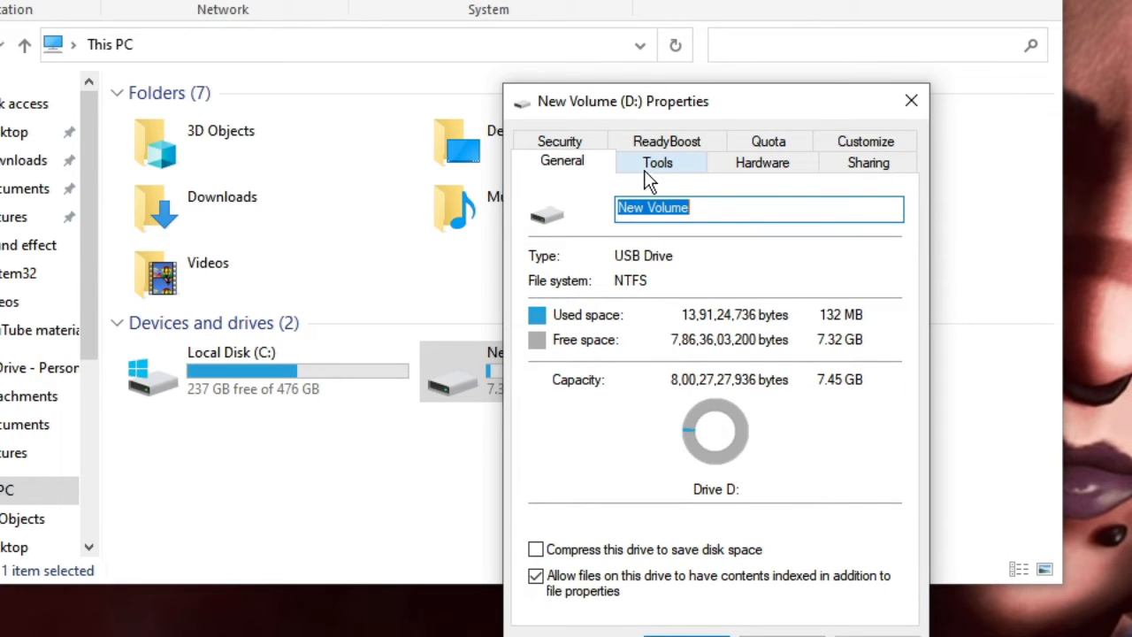
click(657, 162)
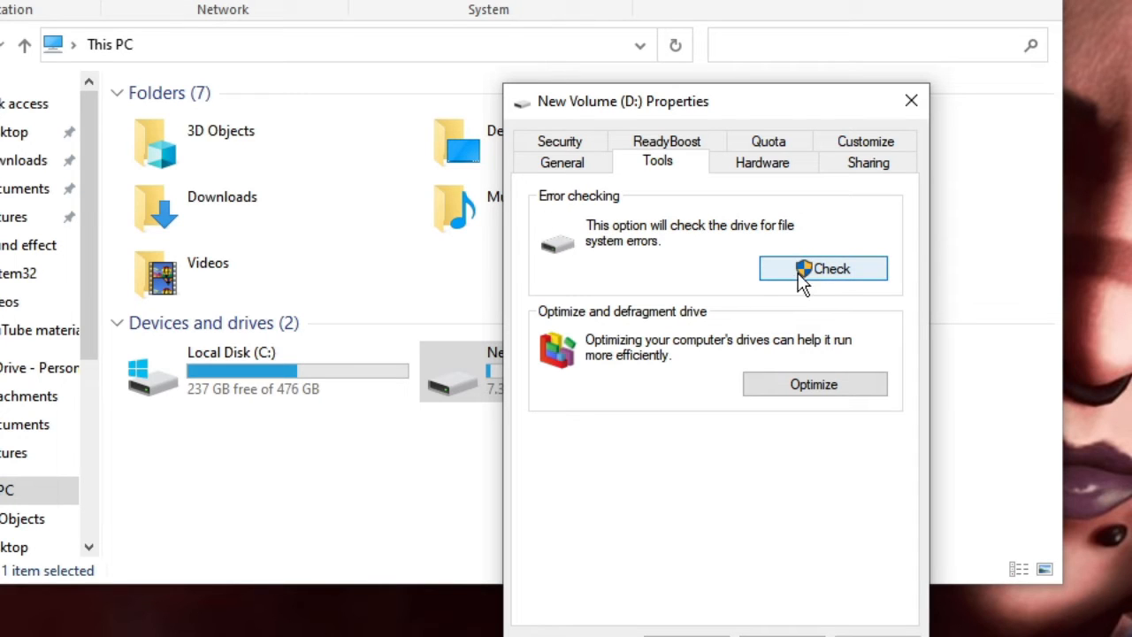
click(823, 268)
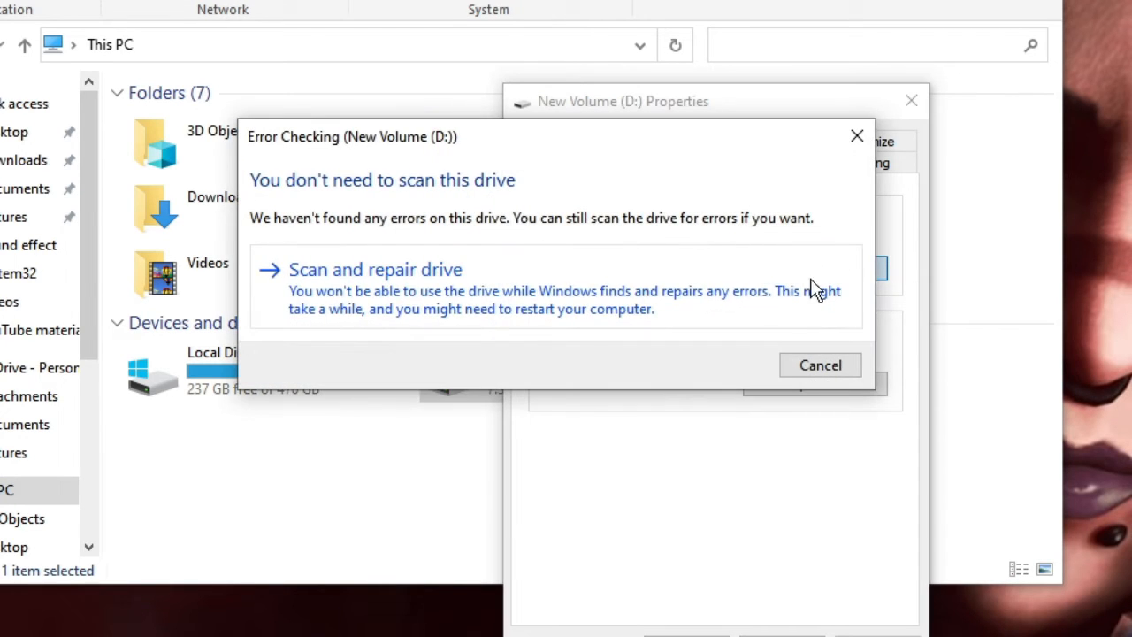
mouse_move(478, 272)
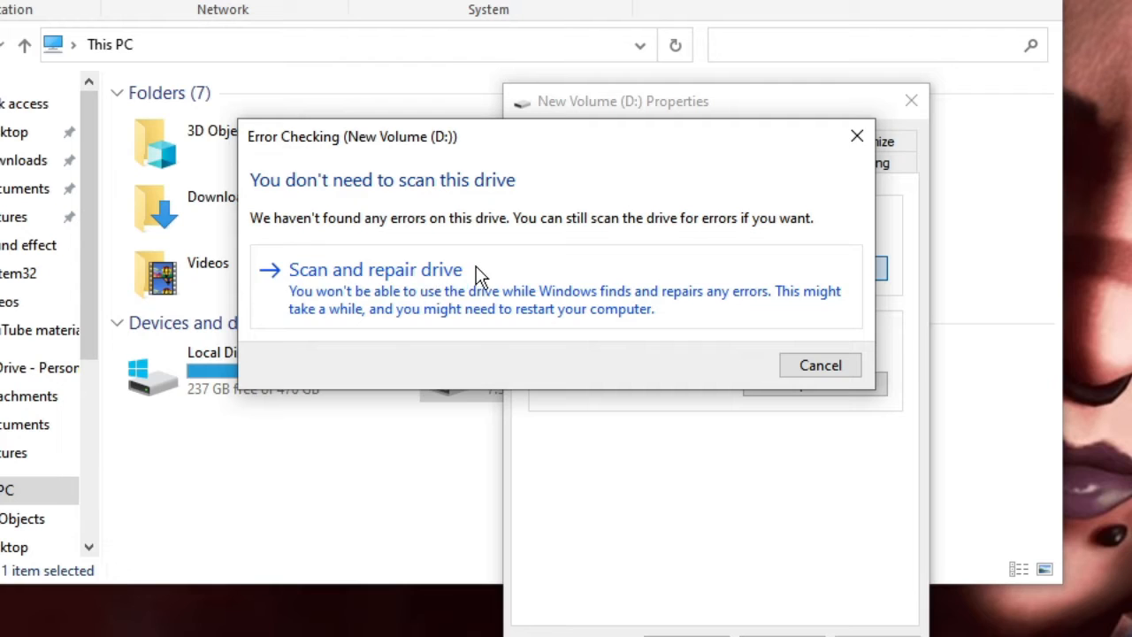
Scan and repair New Volume (D:), then close the no-errors result window.
click(375, 269)
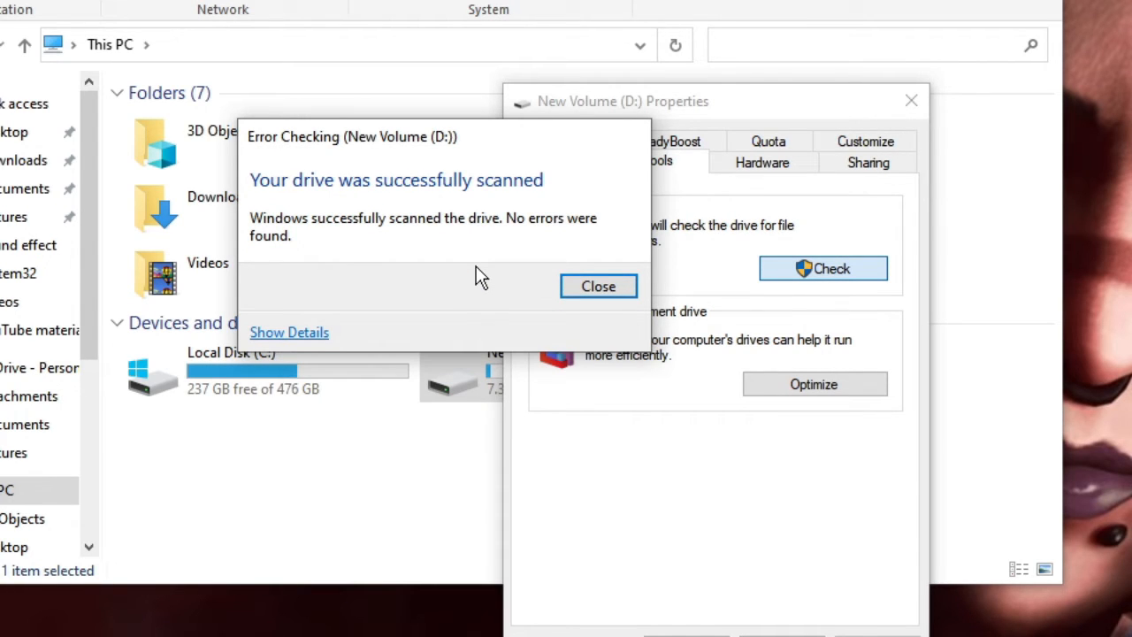
mouse_move(304, 228)
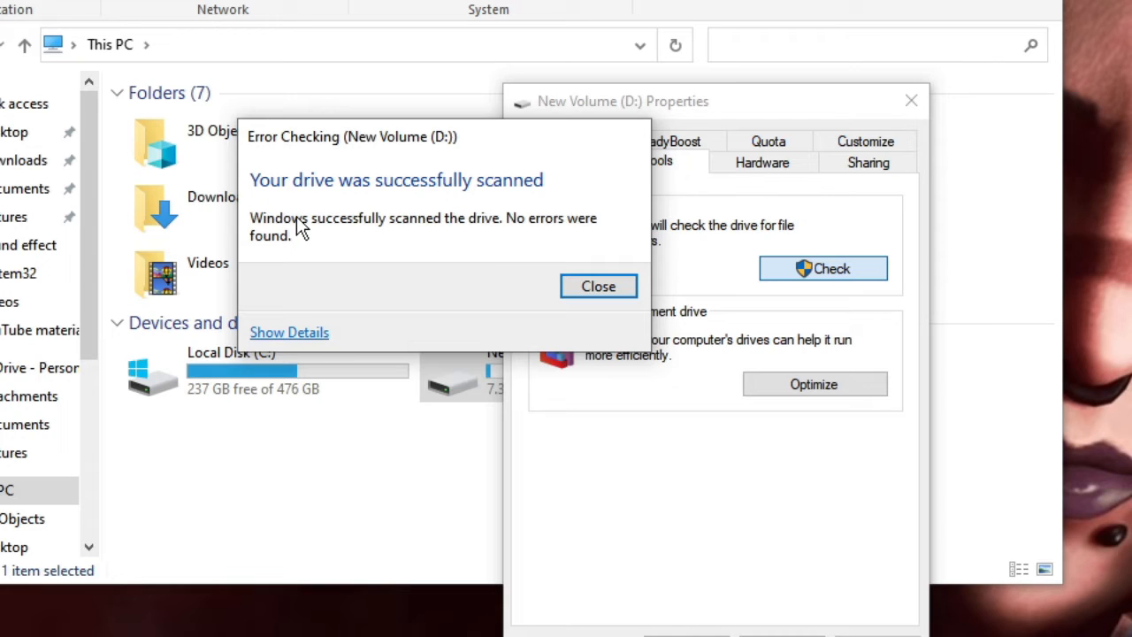
mouse_move(509, 229)
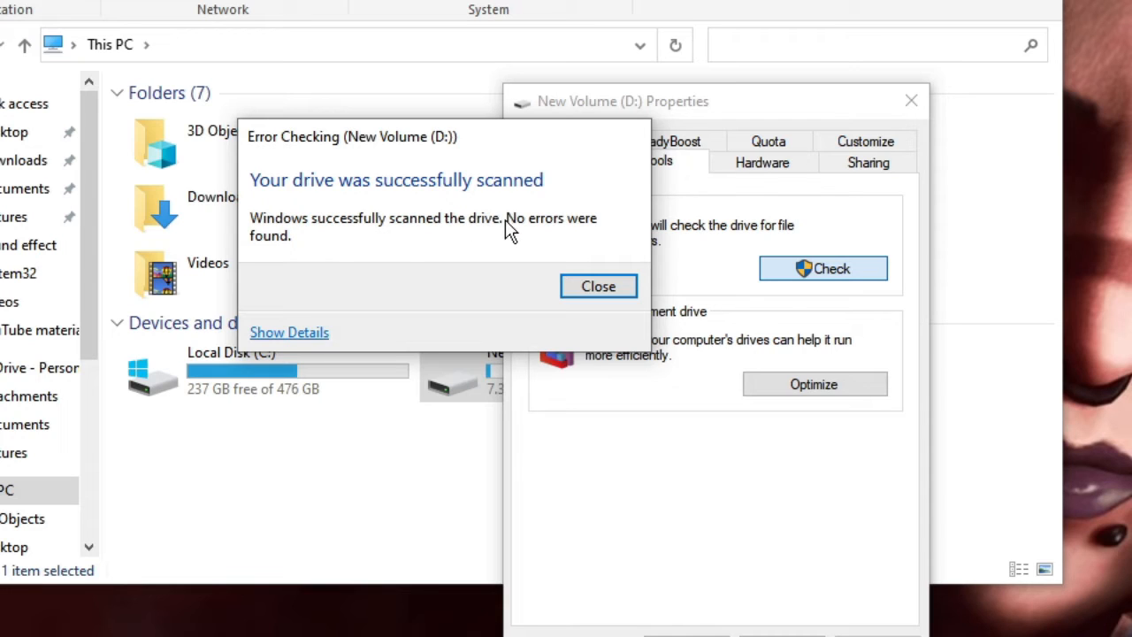
mouse_move(518, 245)
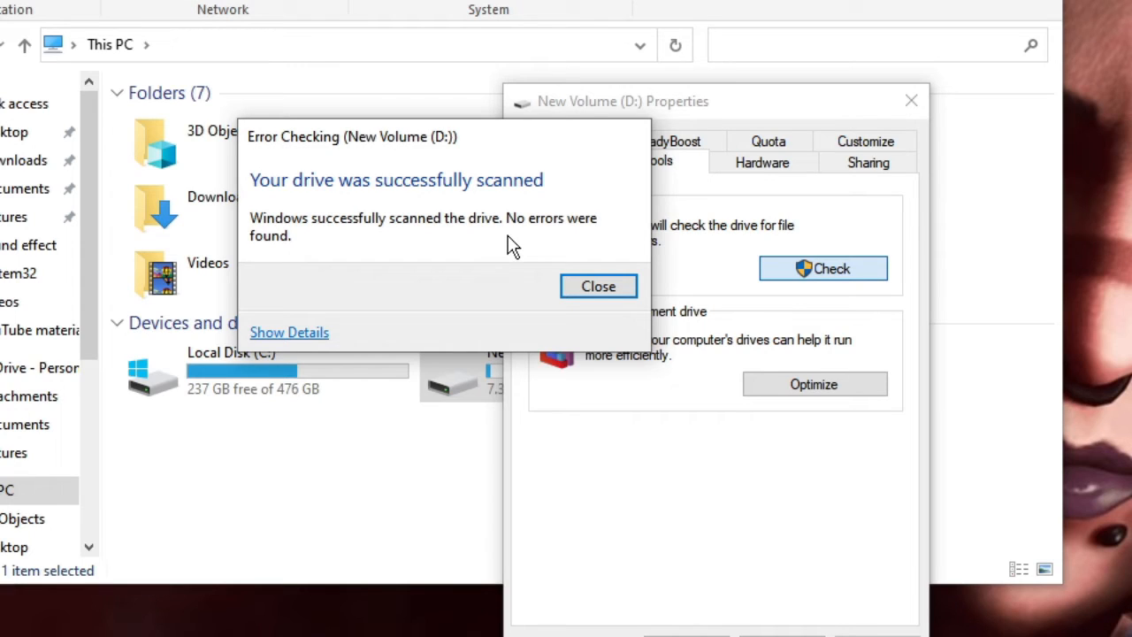
mouse_move(592, 322)
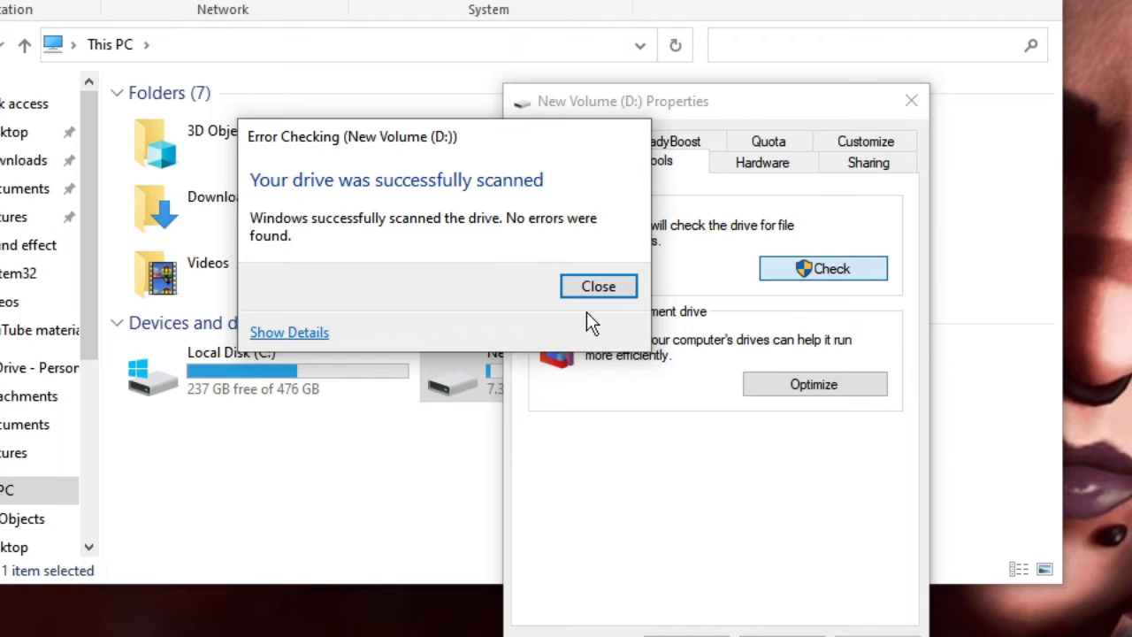
click(599, 286)
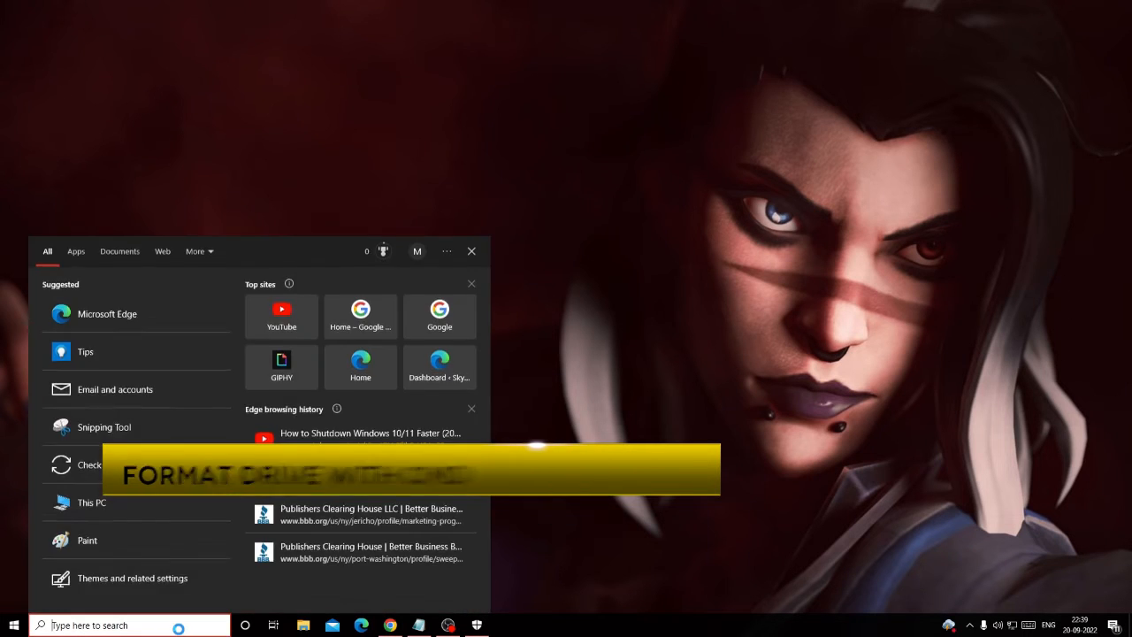
Search for 'cmd' and run Command Prompt as administrator.
text(cmd)
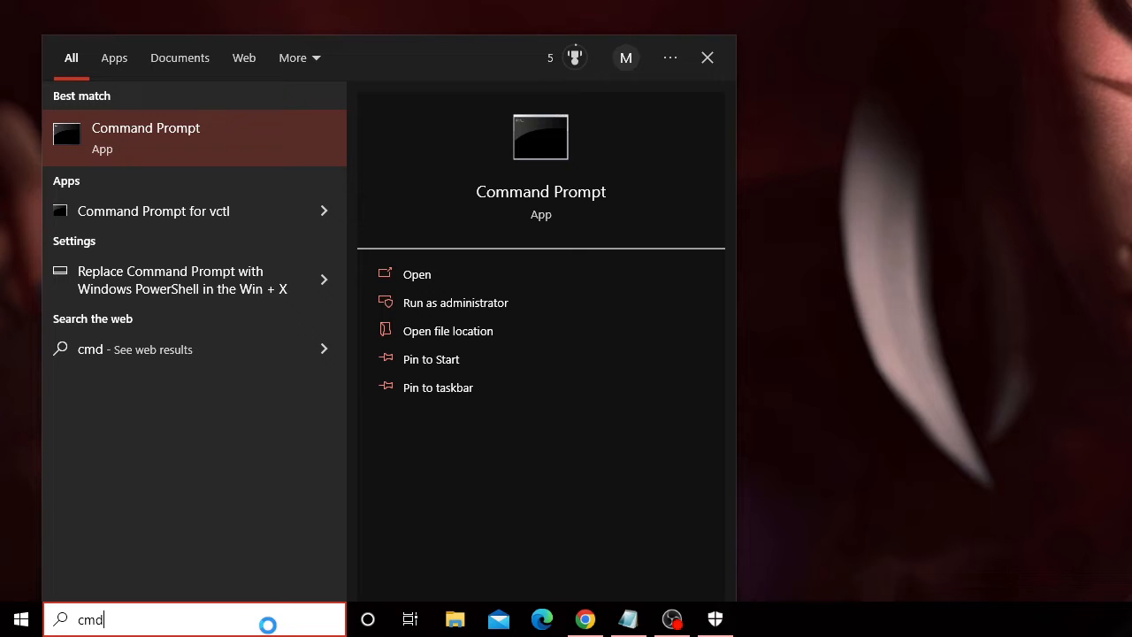
mouse_move(513, 303)
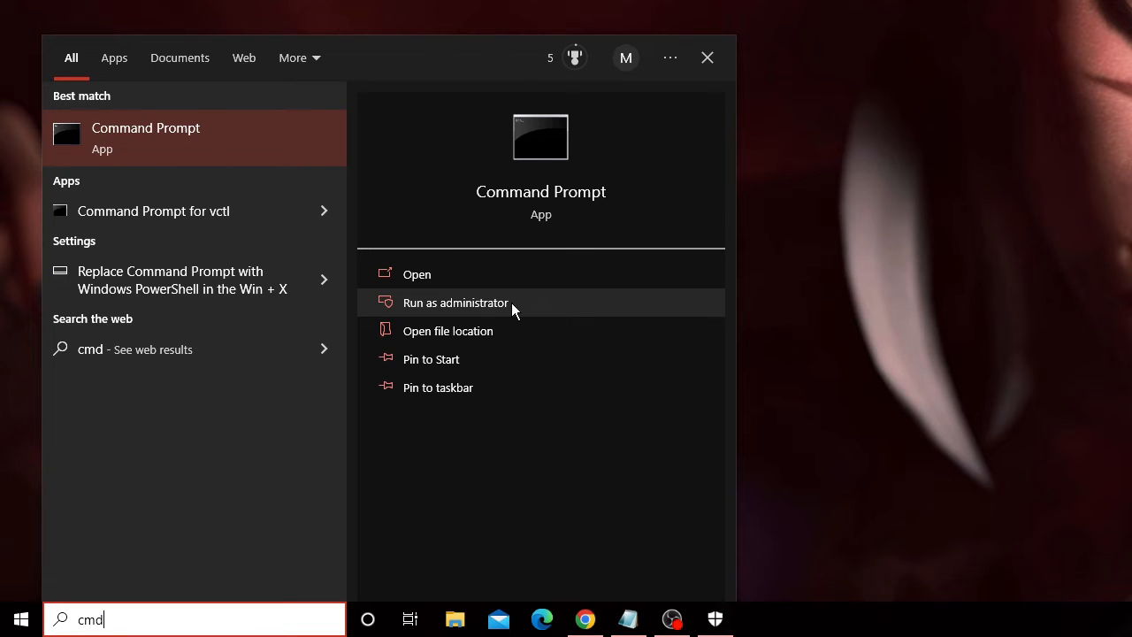
click(454, 302)
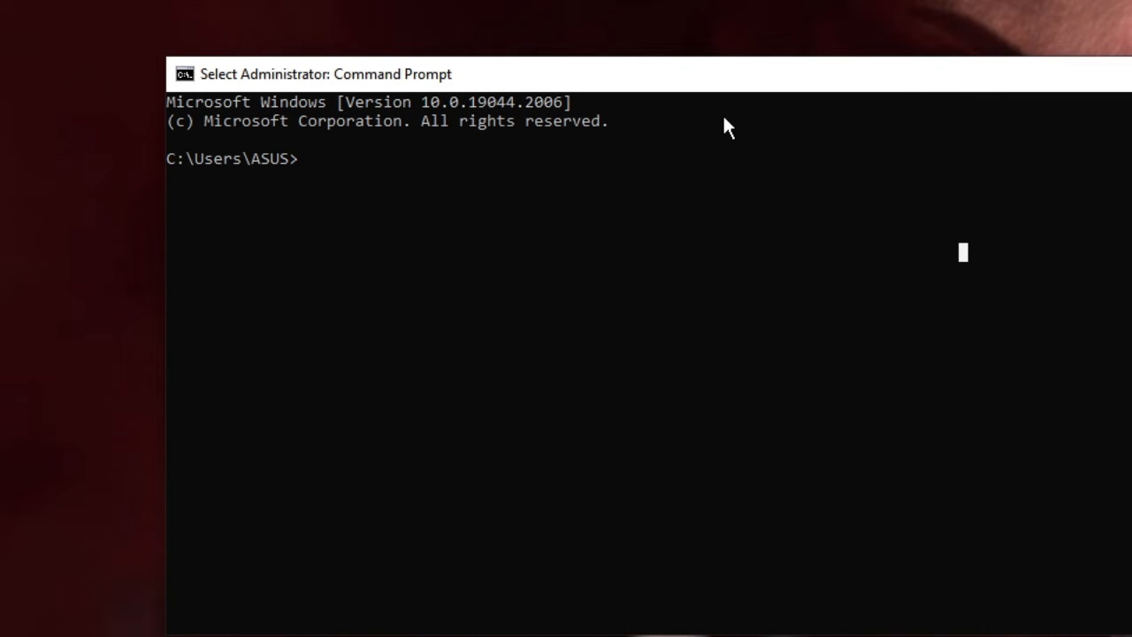
Start DiskPart, list the disks, and select Disk 1, the 7633 MB disk.
text(diskpart)
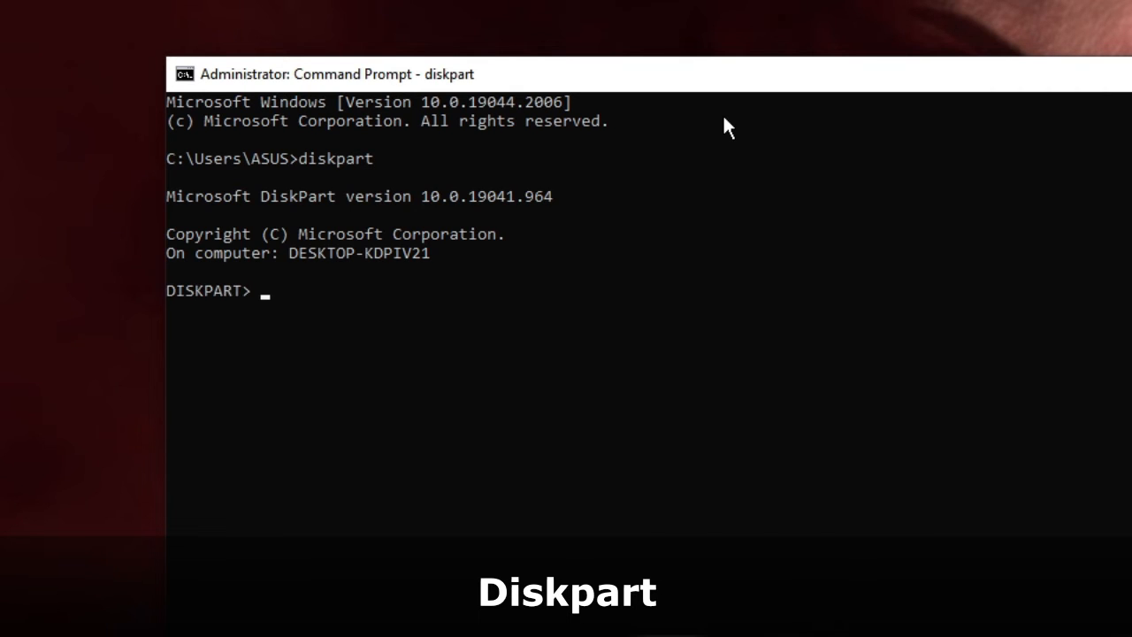
mouse_move(309, 299)
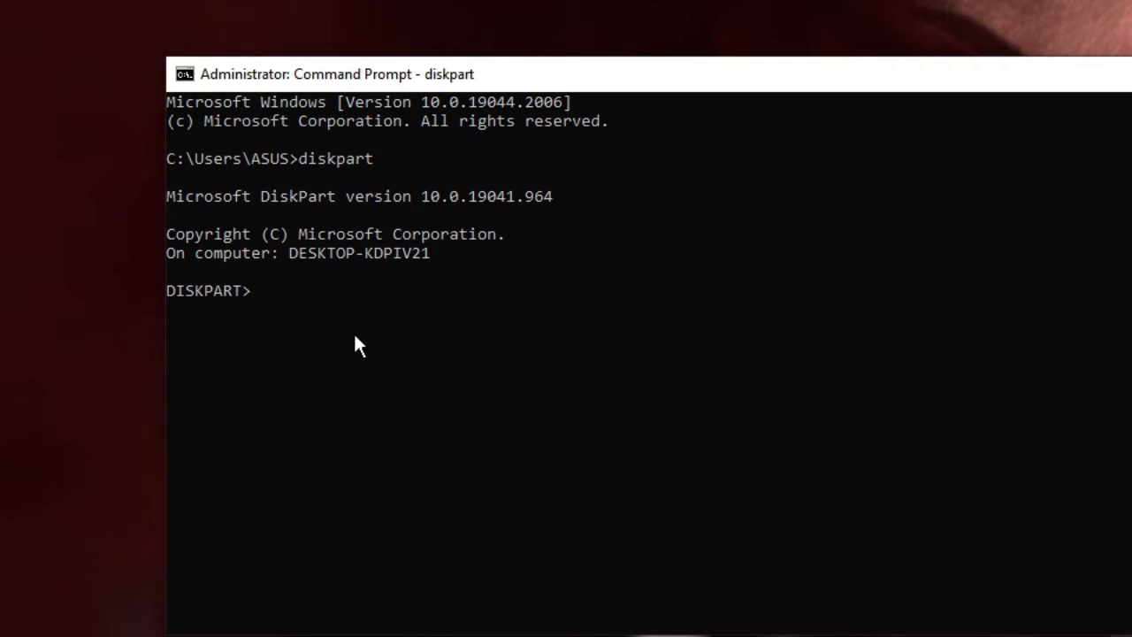
text(list)
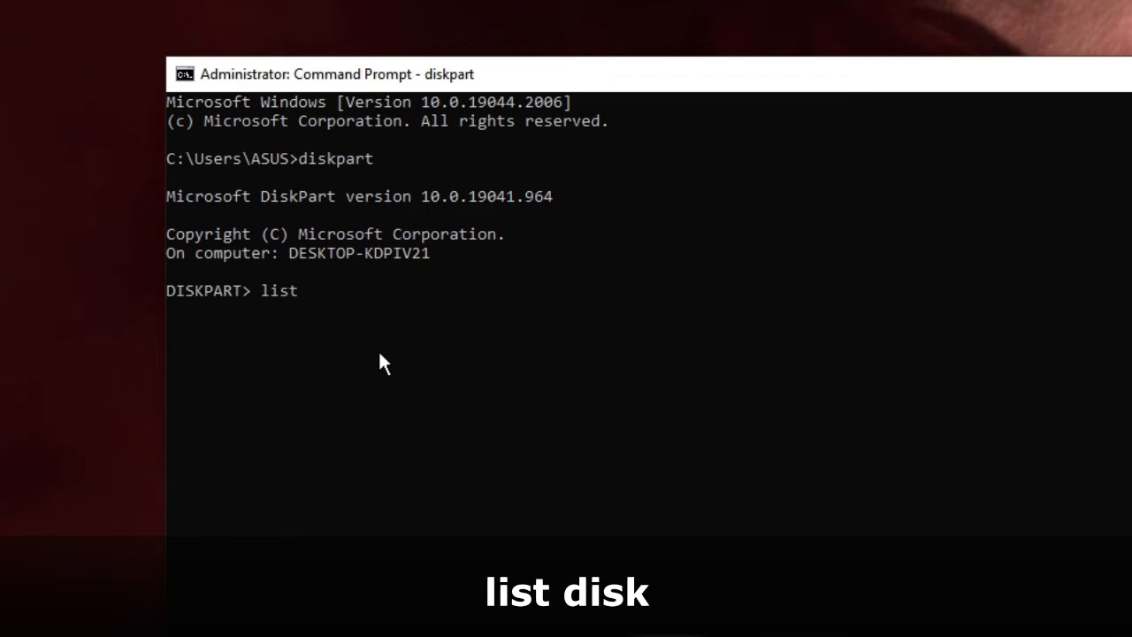
text(disk)
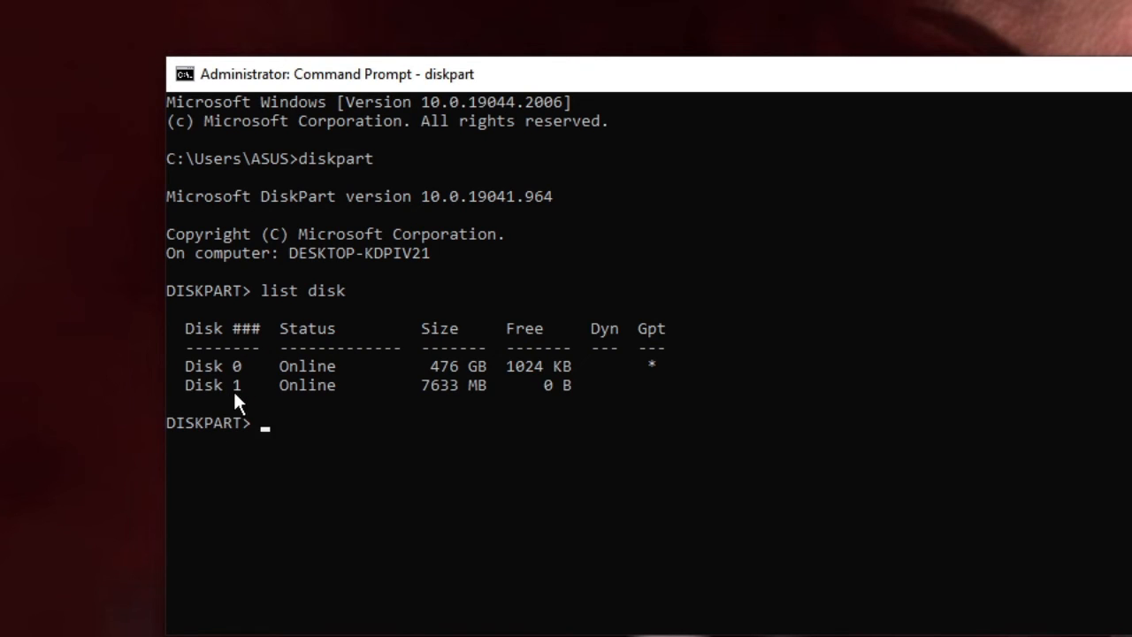
mouse_move(296, 372)
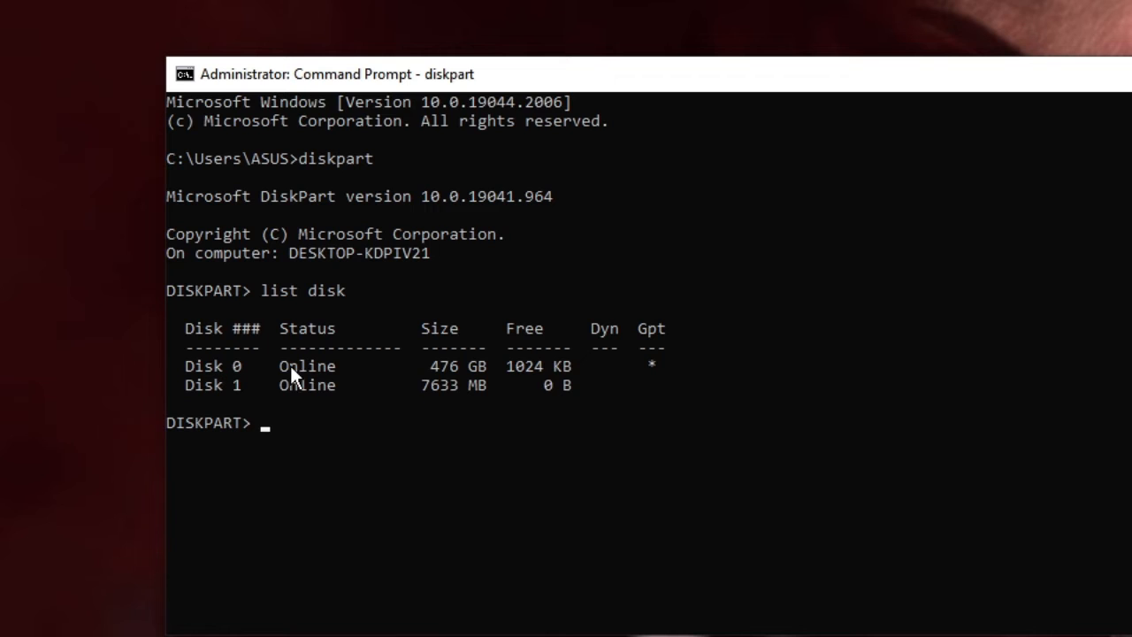
mouse_move(232, 405)
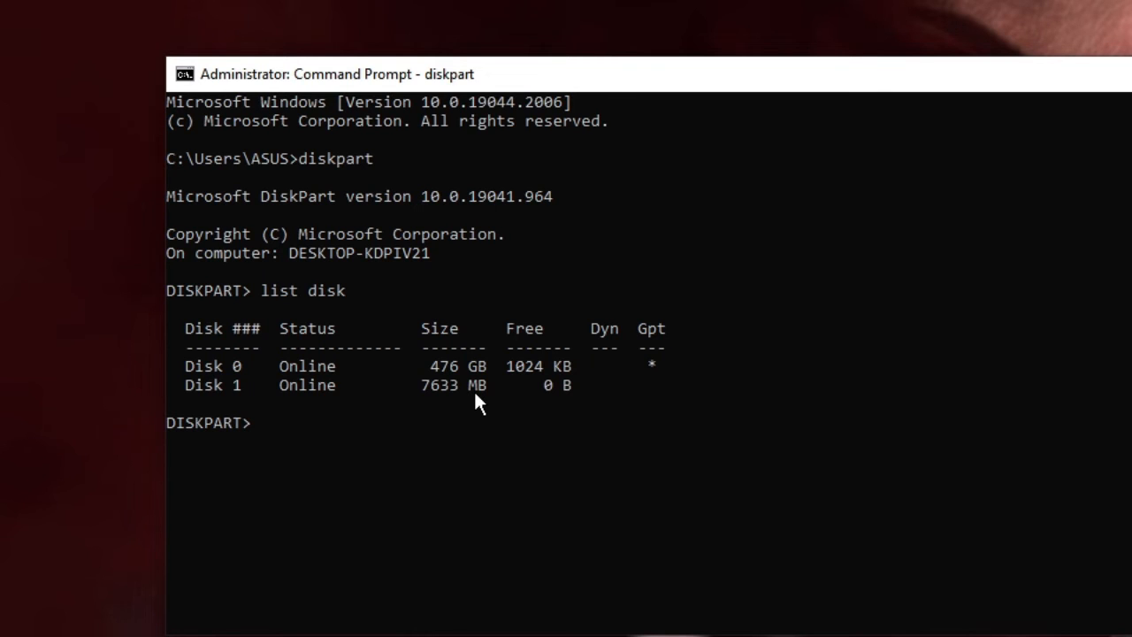
text(select)
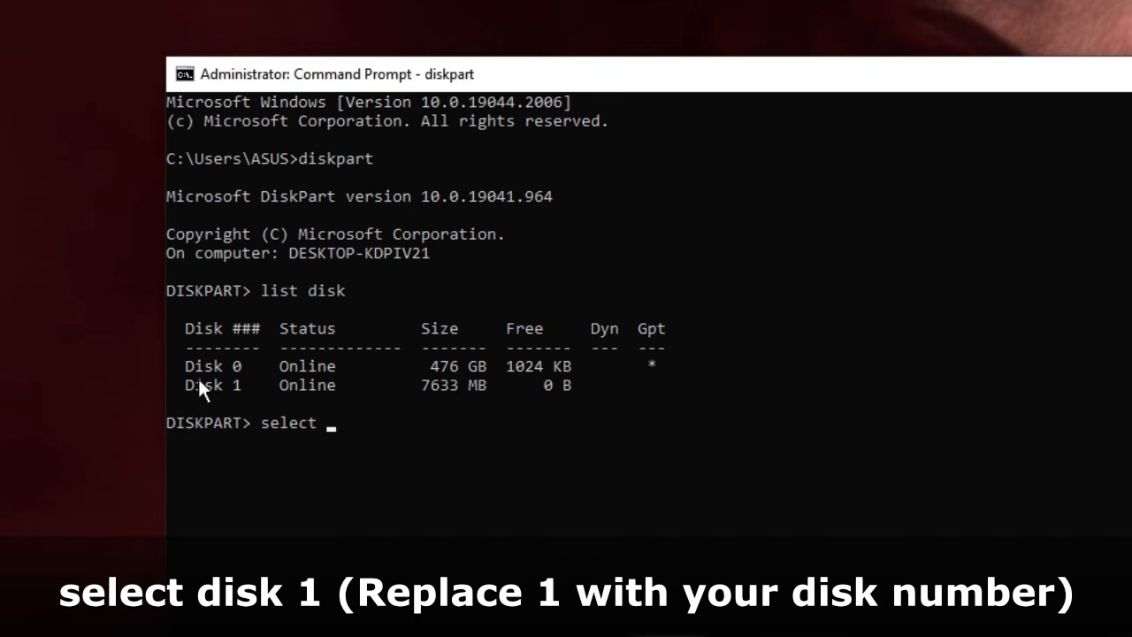
mouse_move(246, 396)
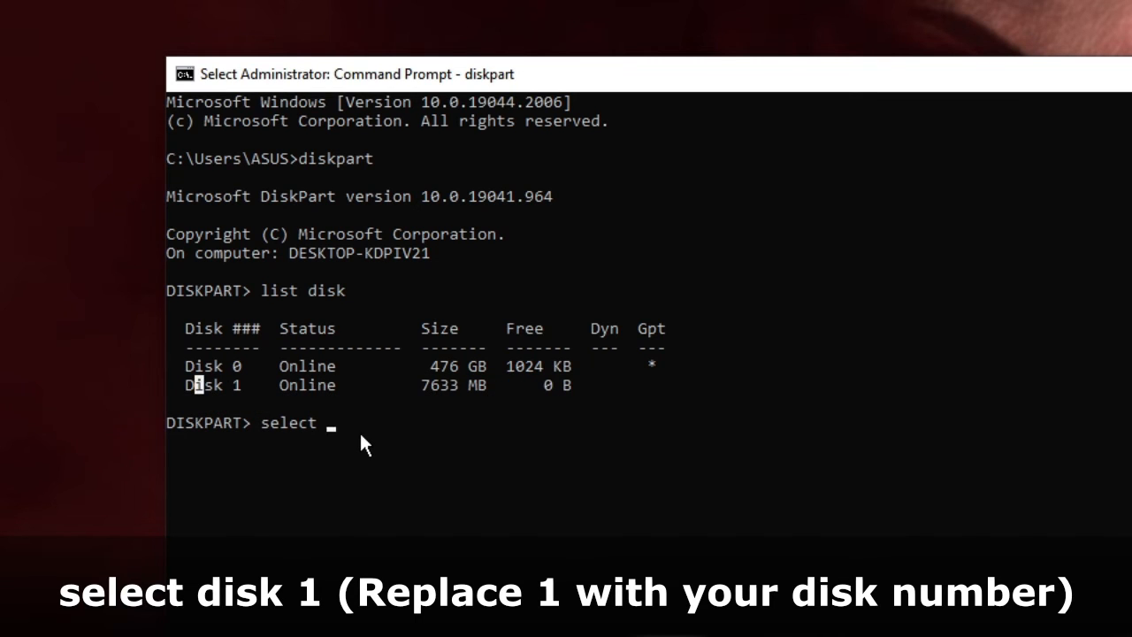
text(disk 1)
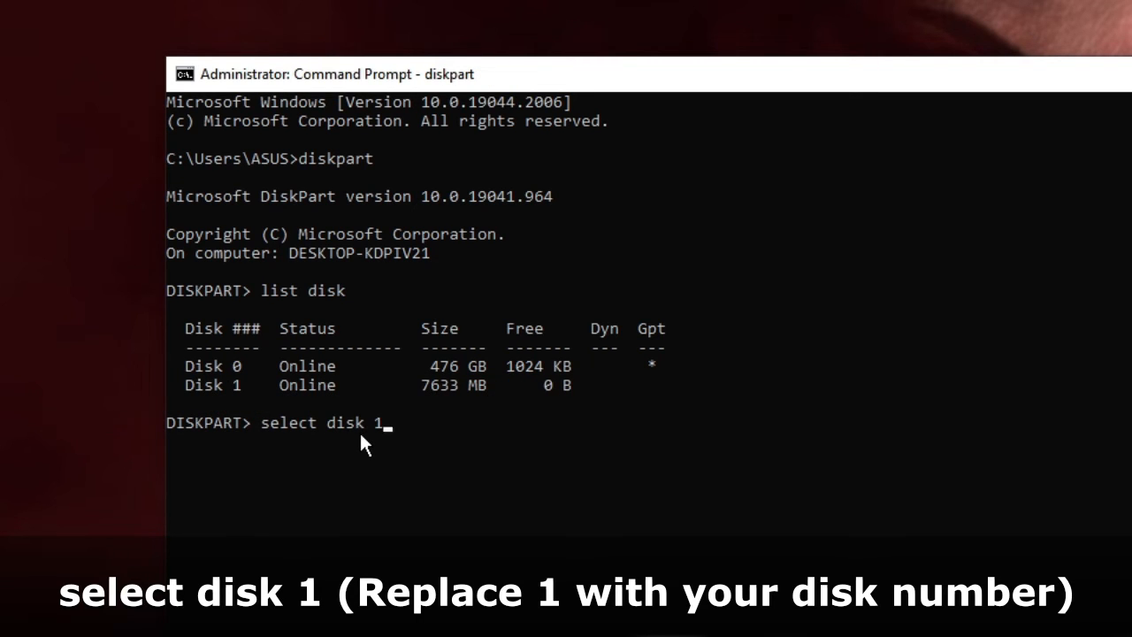
key(enter)
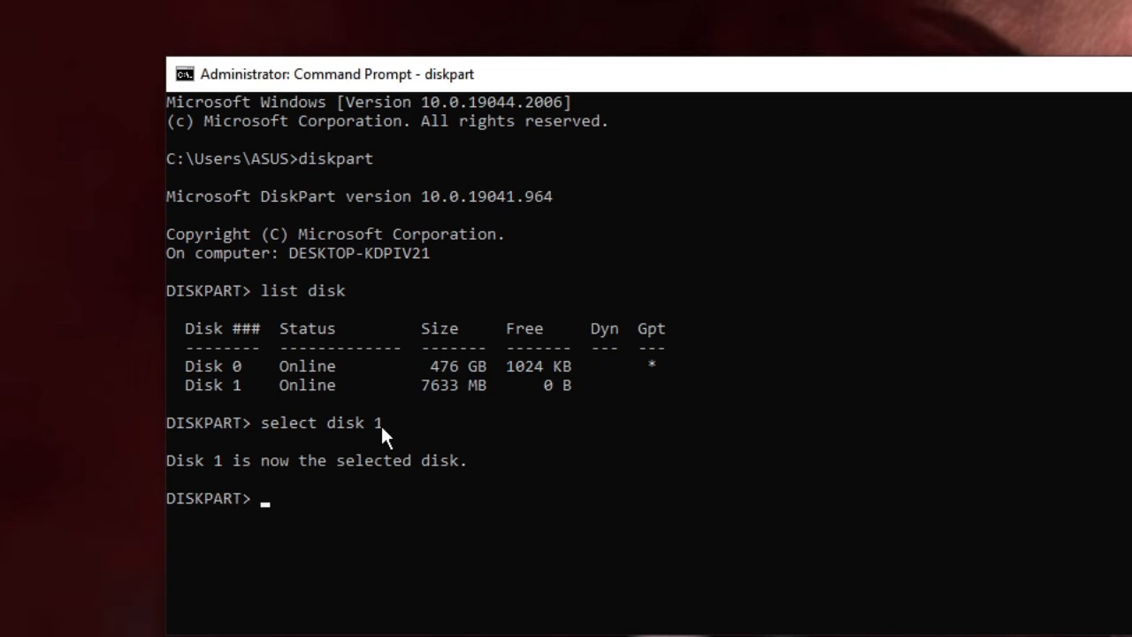
Run 'list volume' to show all volumes, including Volume 3, removable drive D.
text(list)
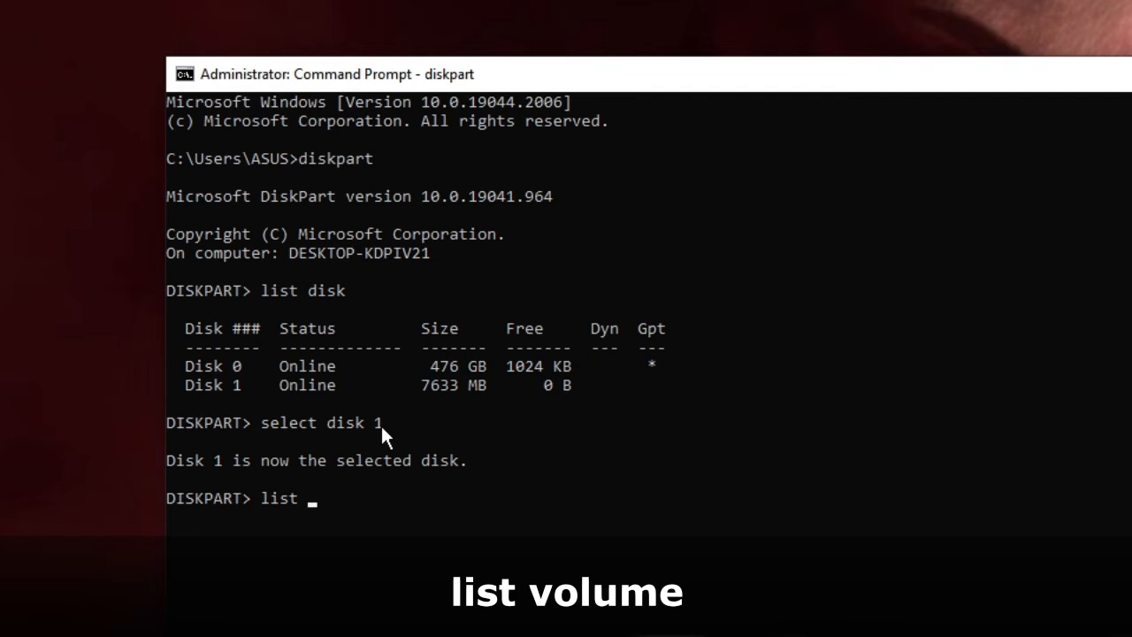
text(volu)
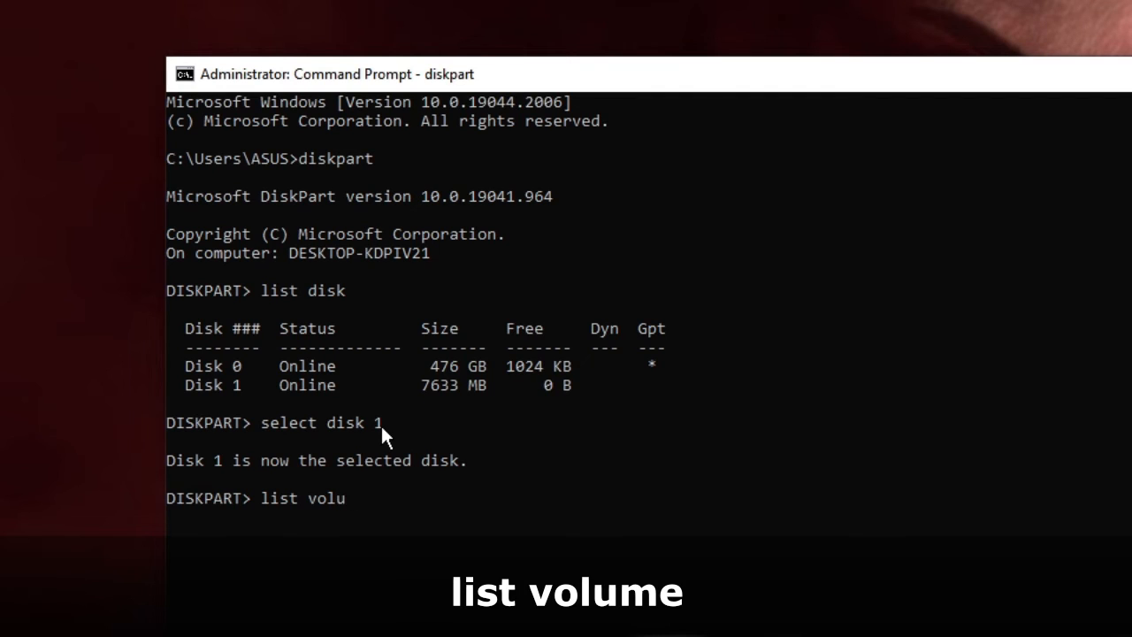
key(enter)
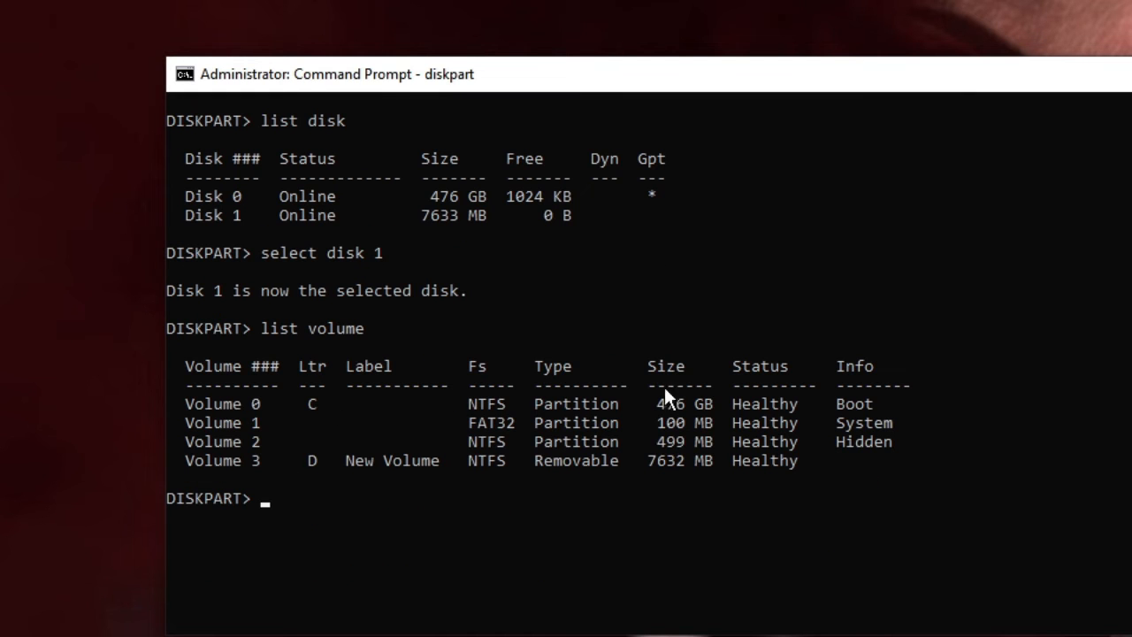
mouse_move(555, 489)
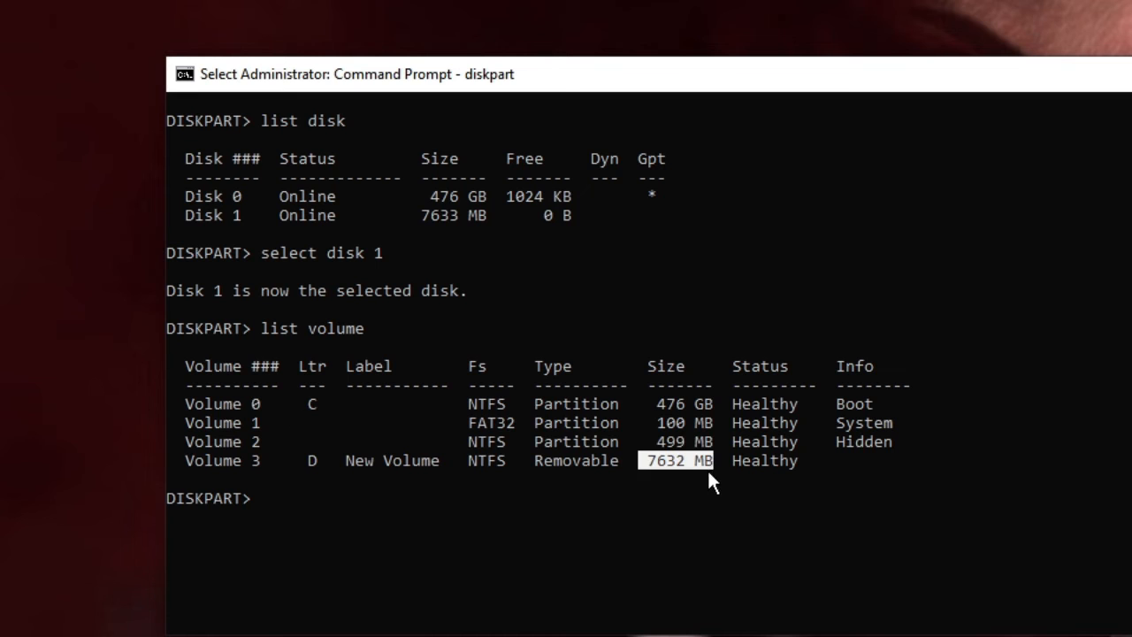
Type the 'select volume' command for removable drive D.
text(s)
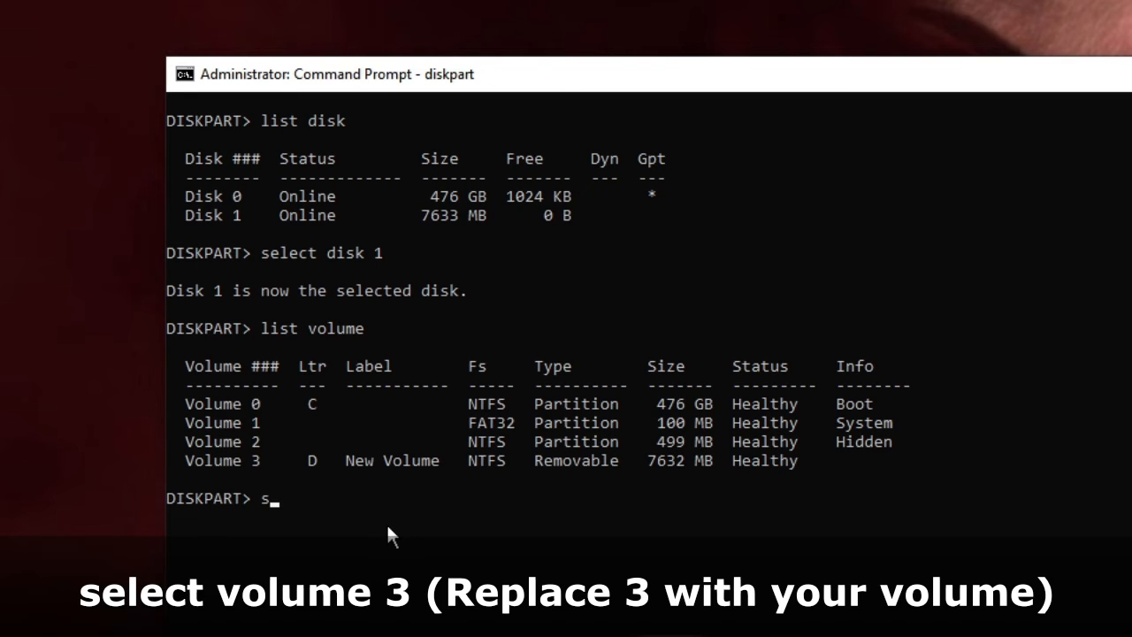
text(elect)
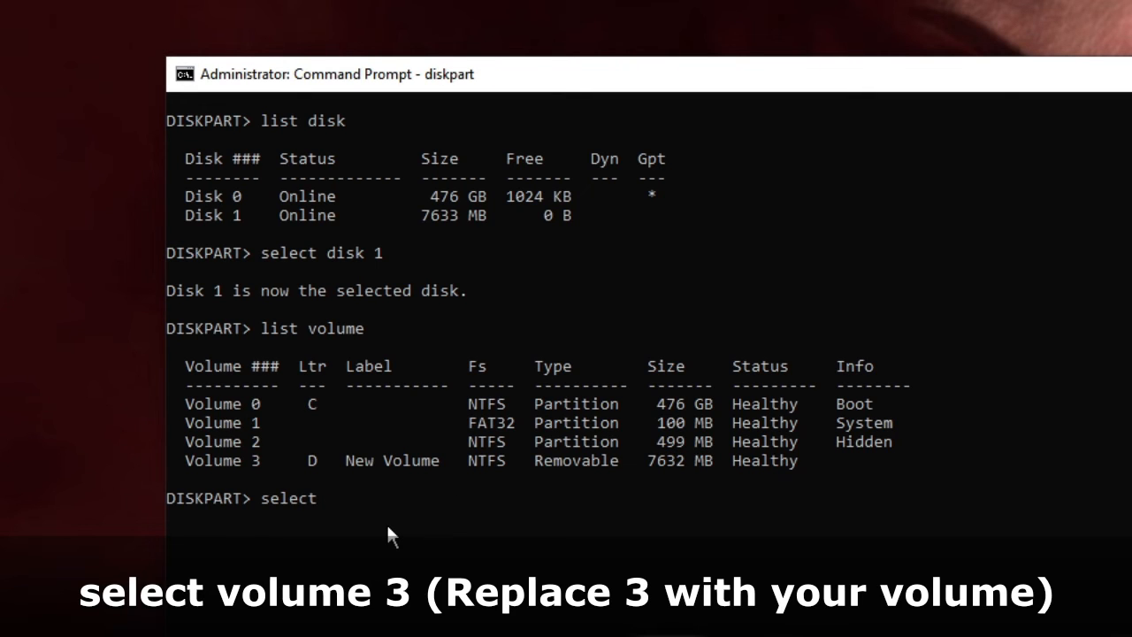
text(vol)
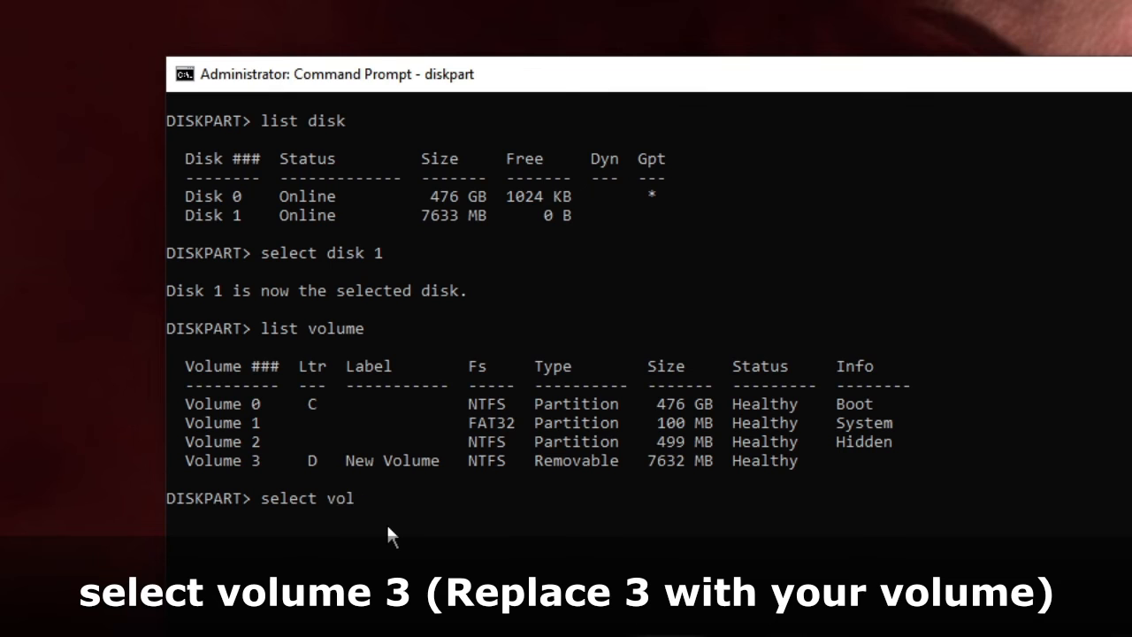
text(ume)
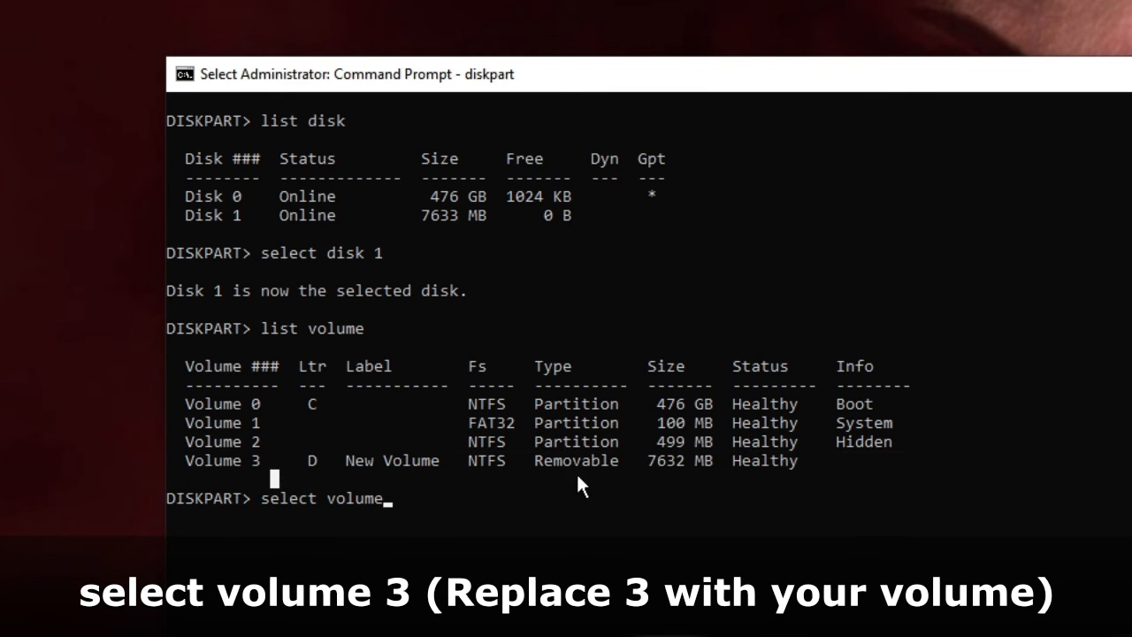
mouse_move(434, 509)
text(select volume 3)
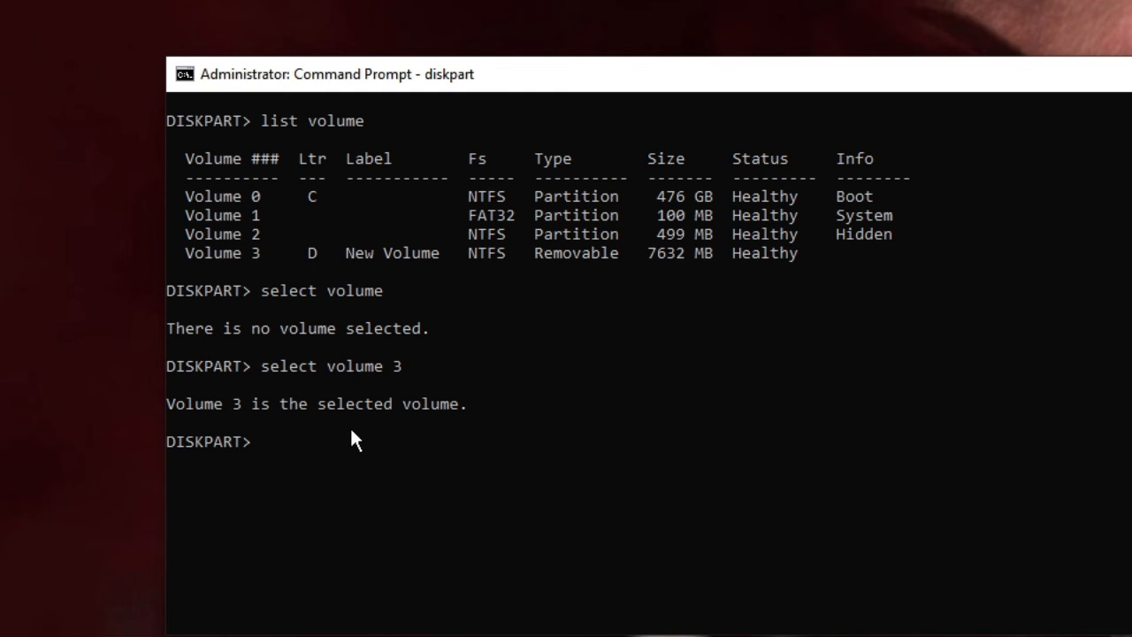
Enter 'format fs=ntfs quick' to quick-format Volume 3 as NTFS.
text(for)
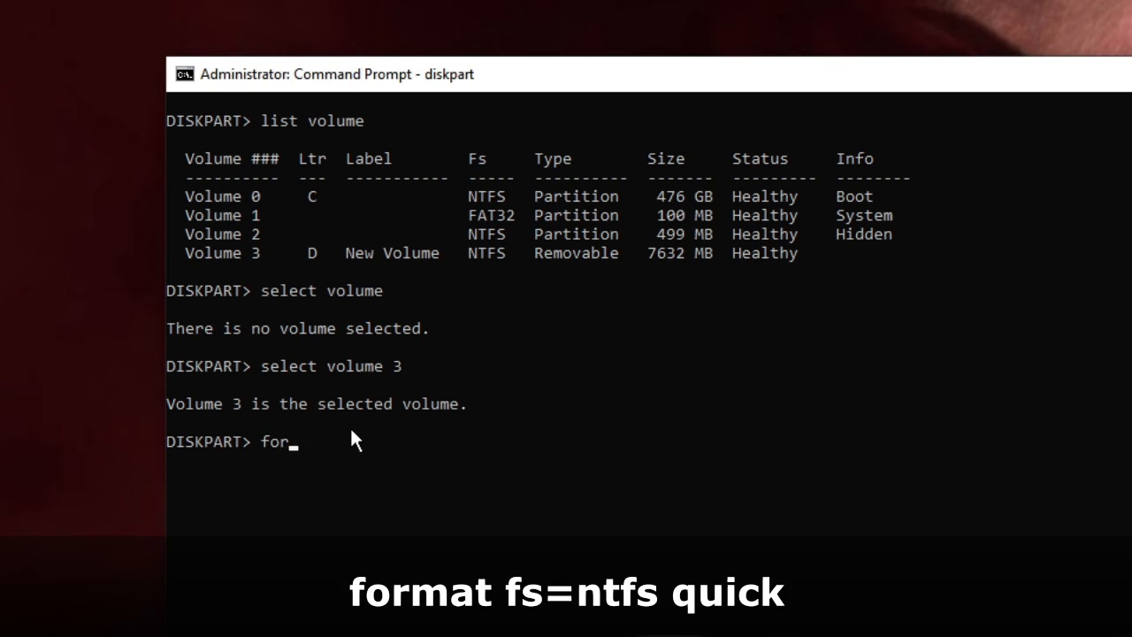
text(mat)
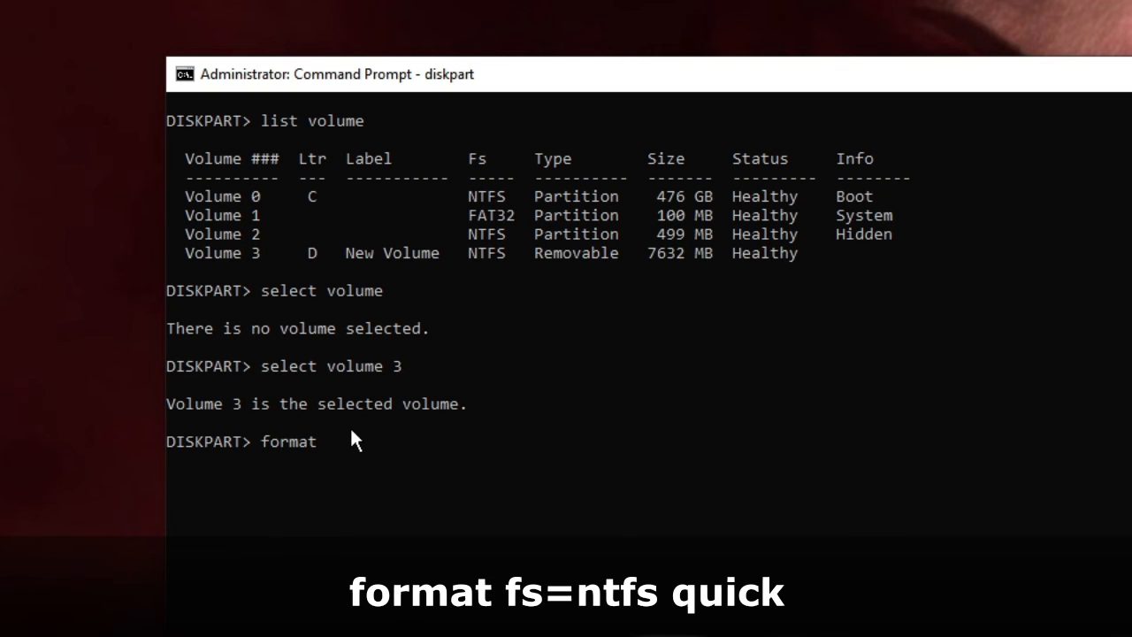
text(fs=)
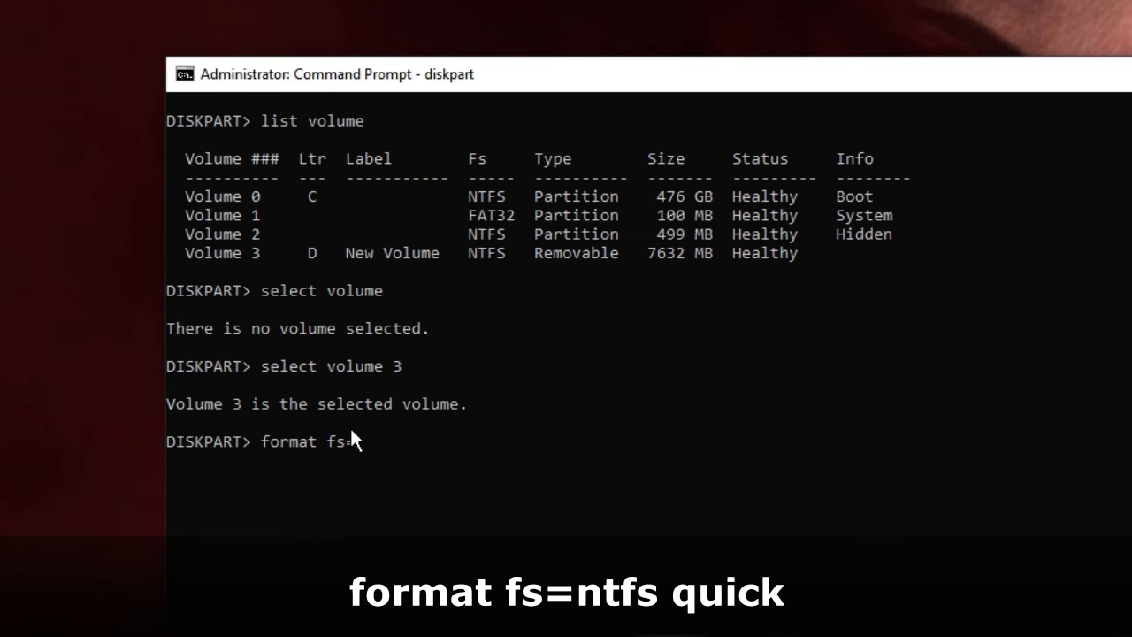
text(n)
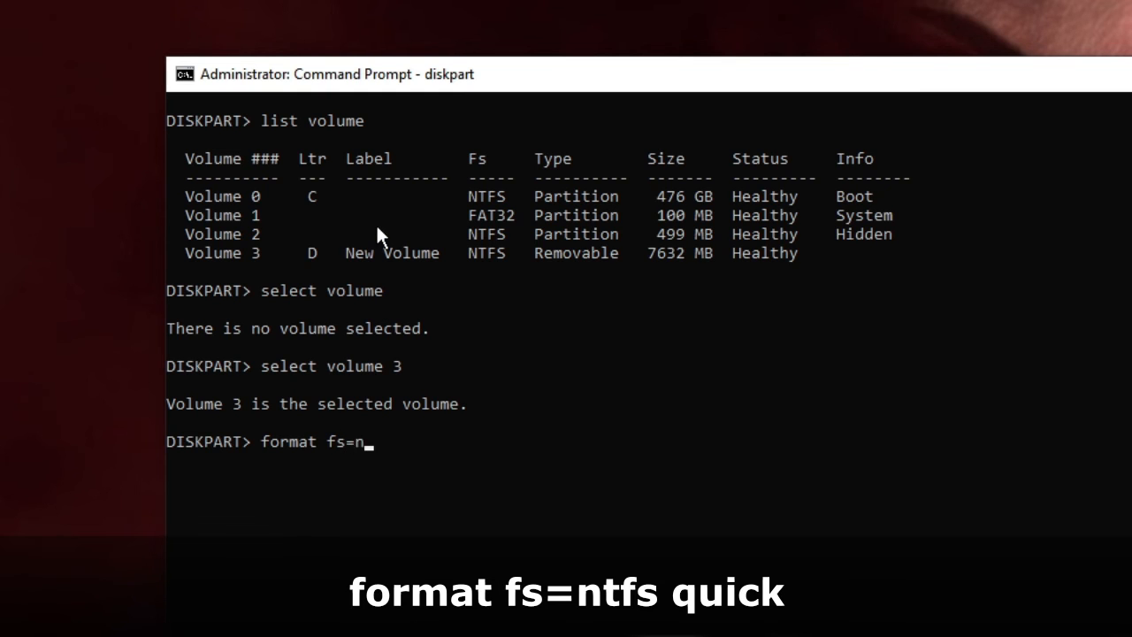
text(tfs)
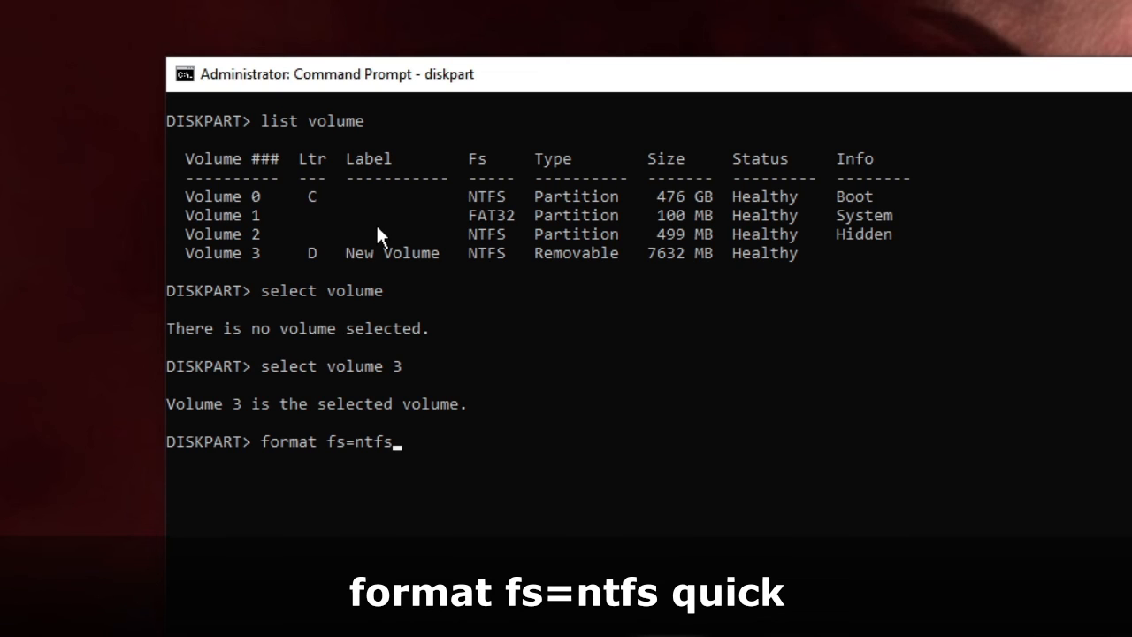
text(q)
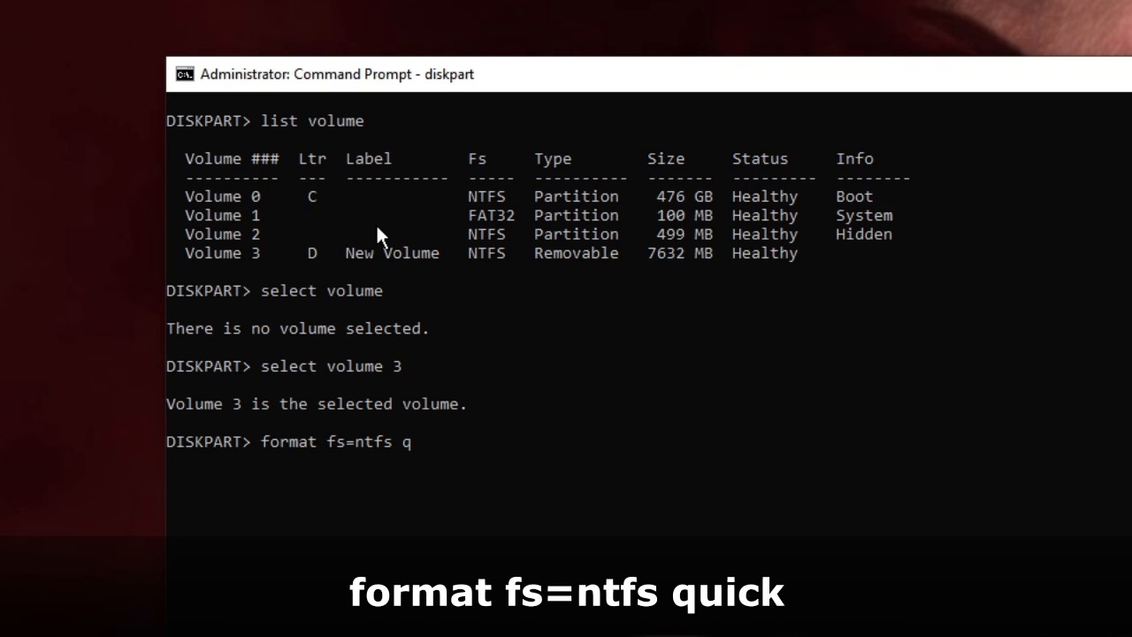
text(uick)
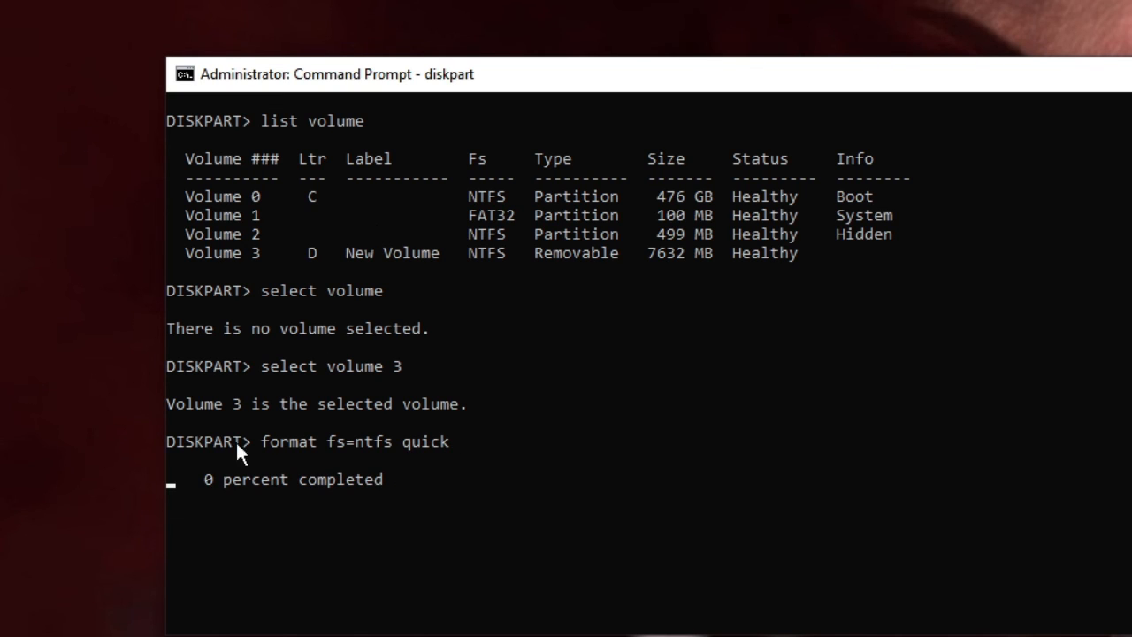
mouse_move(358, 493)
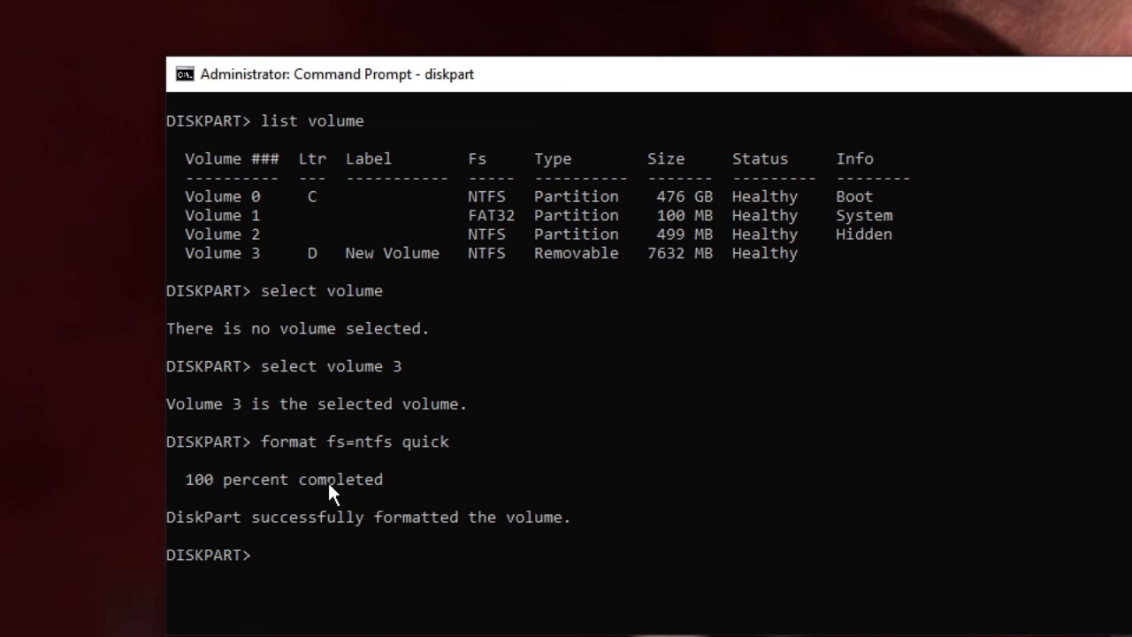
mouse_move(220, 537)
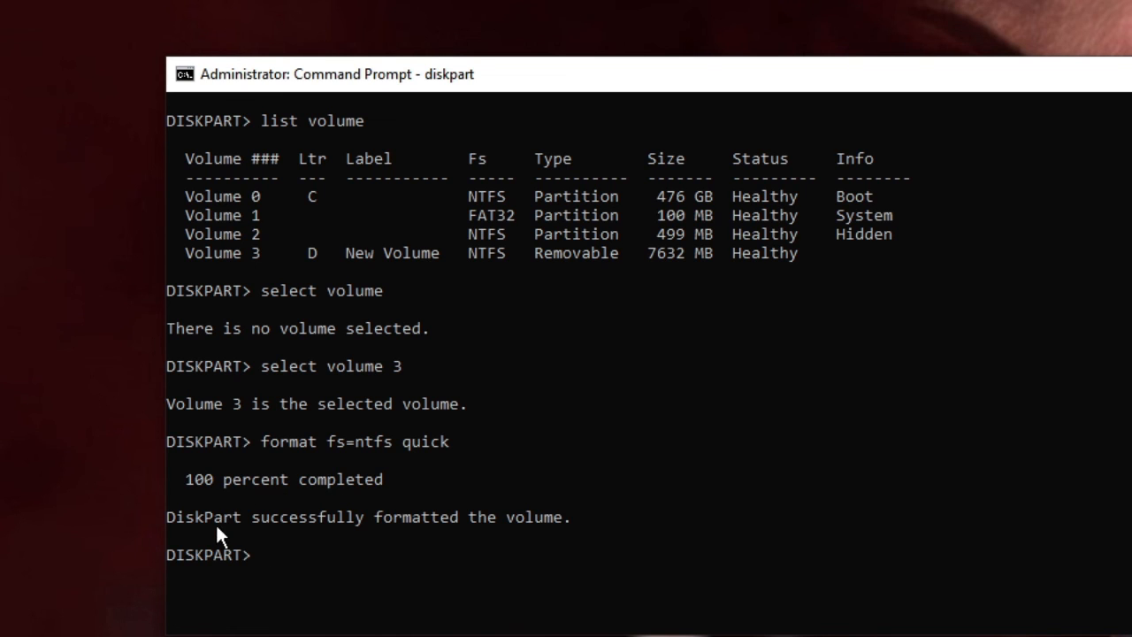
mouse_move(478, 531)
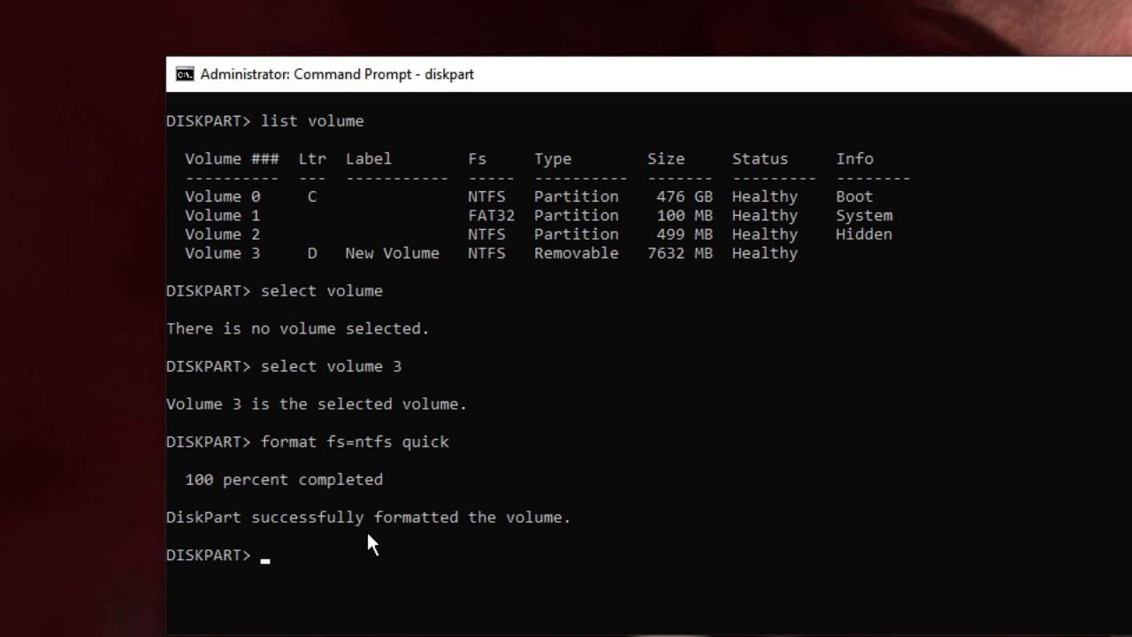
mouse_move(367, 554)
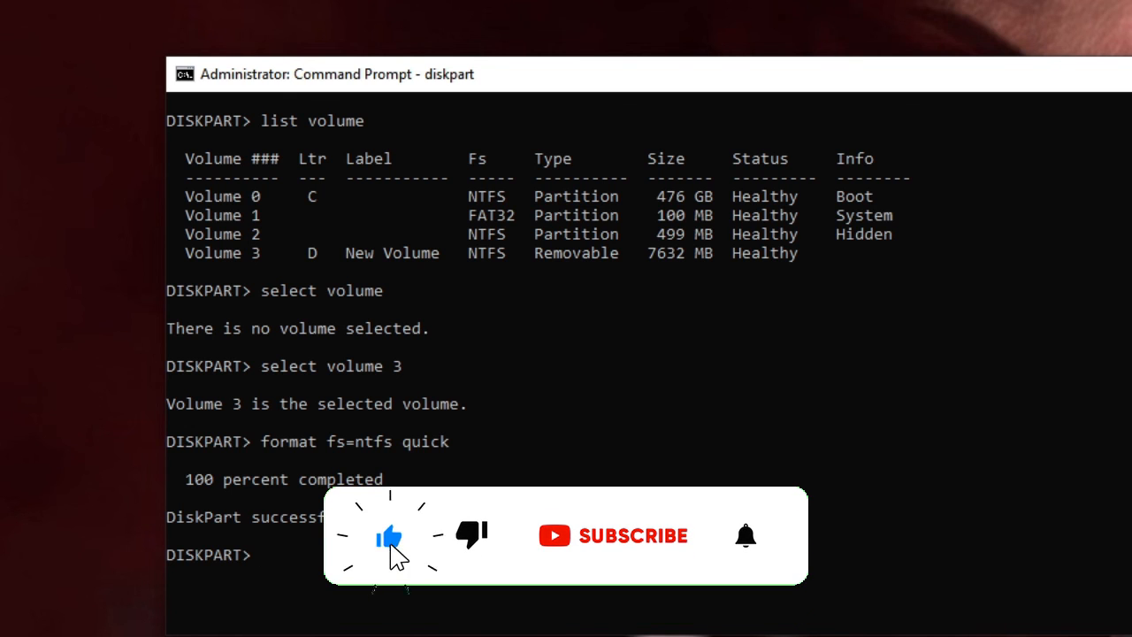
click(633, 536)
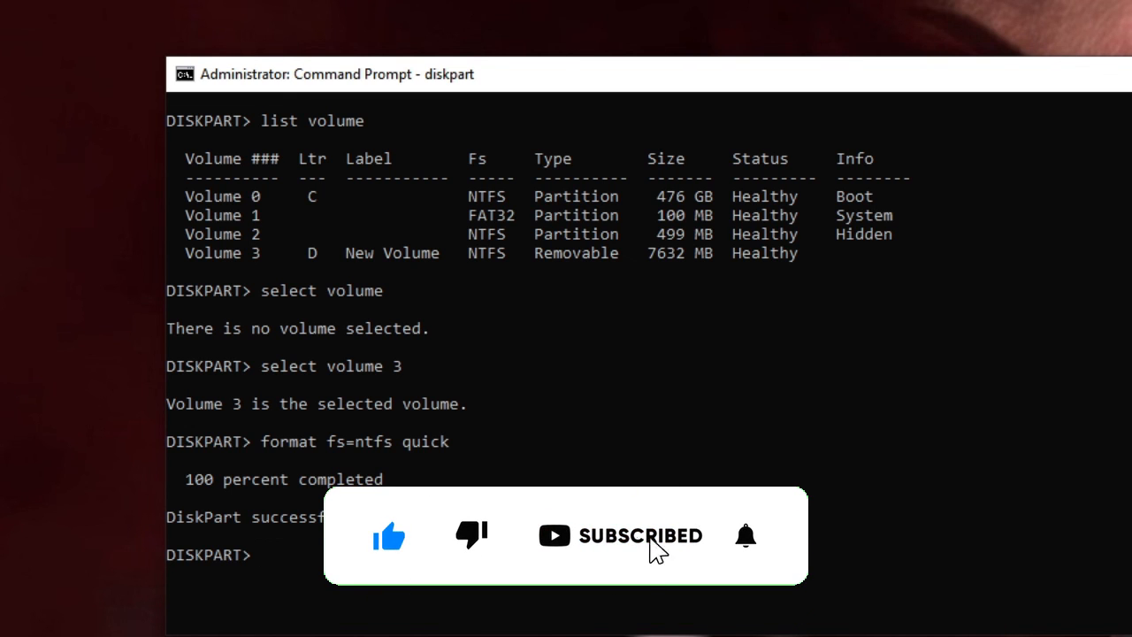